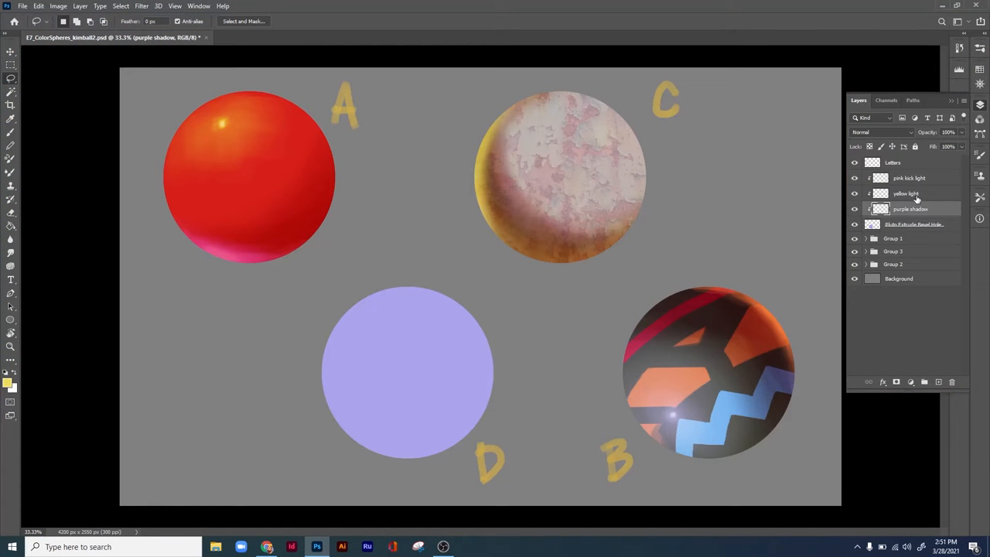
Step: Make the yellow light layer active, set it to Screen blending and switch to a Soft Round Brush
{"action": "left_click", "coordinate": [882, 133]}
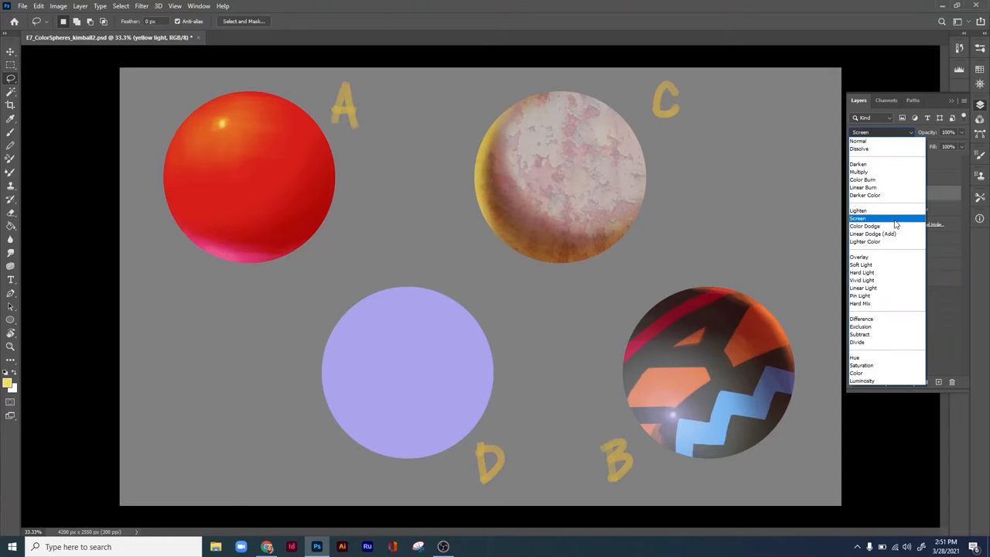
{"action": "left_click", "coordinate": [858, 217]}
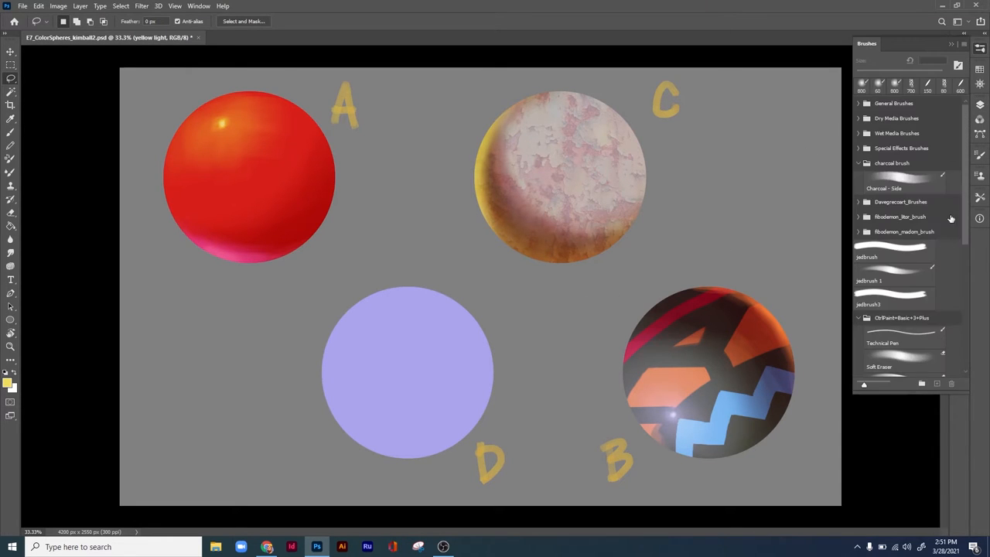
{"action": "scroll", "scroll_direction": "down", "scroll_amount": 3}
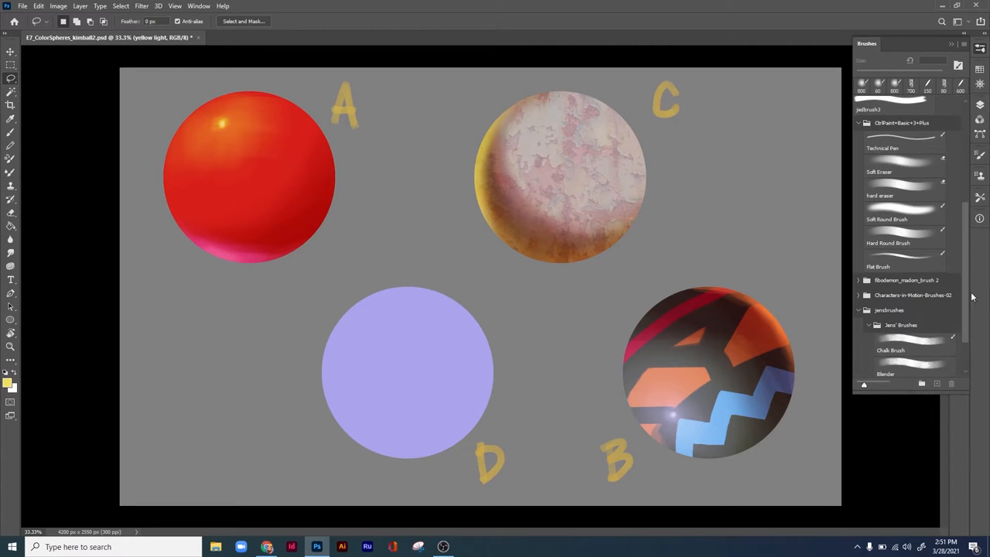
{"action": "mouse_move", "coordinate": [910, 223]}
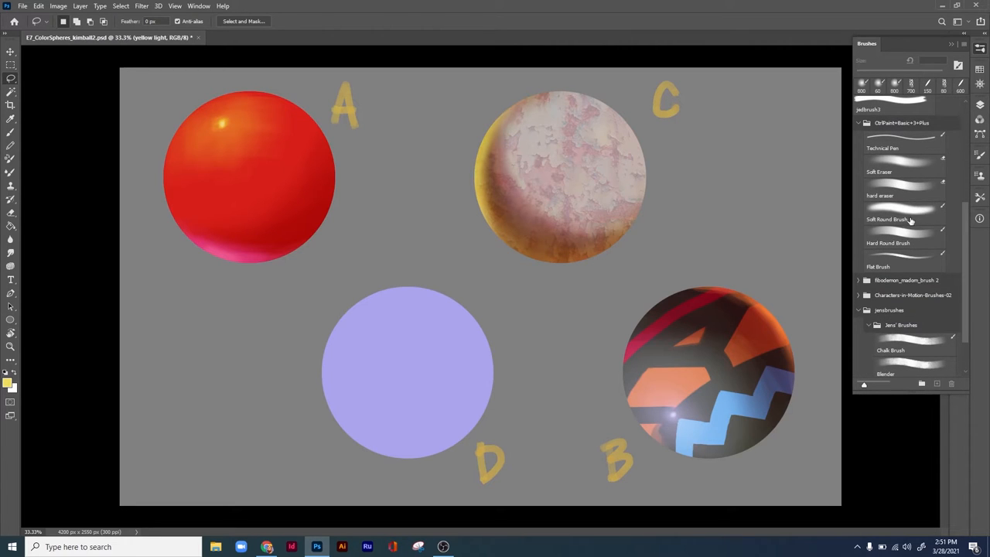
{"action": "left_click", "coordinate": [887, 219]}
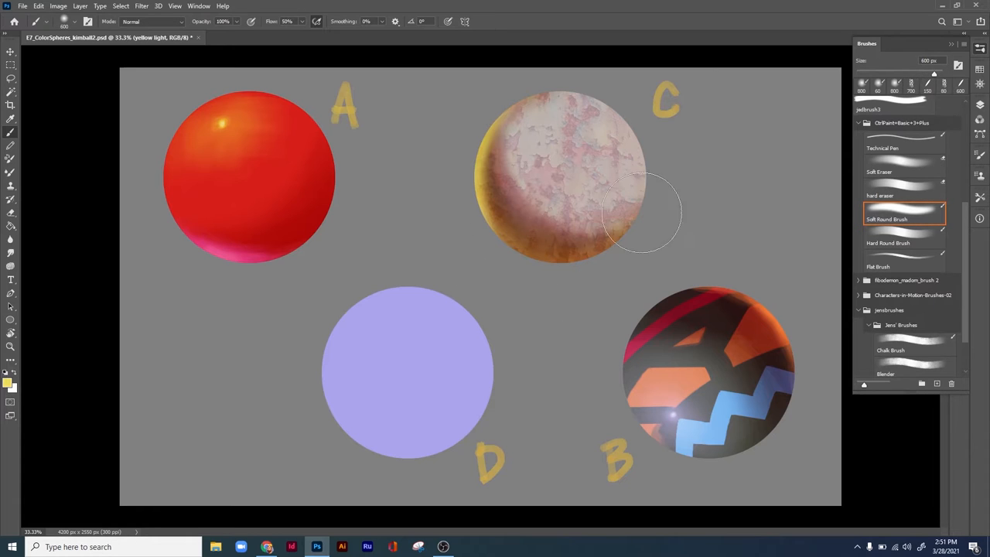
Step: Brush soft light onto sphere D's upper right and pick a pale yellow painting colour
{"action": "left_click_drag", "start_coordinate": [641, 214], "coordinate": [456, 306]}
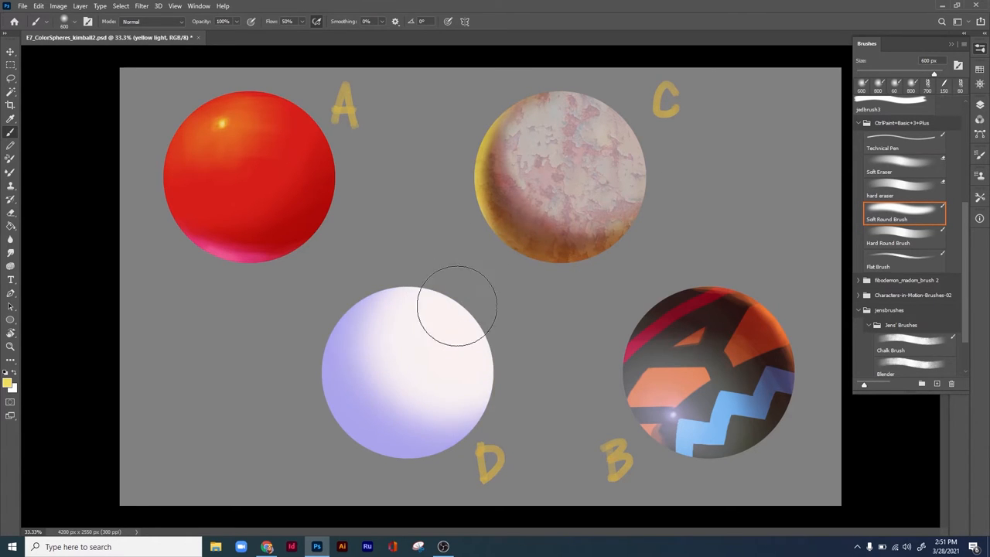
{"action": "mouse_move", "coordinate": [542, 146]}
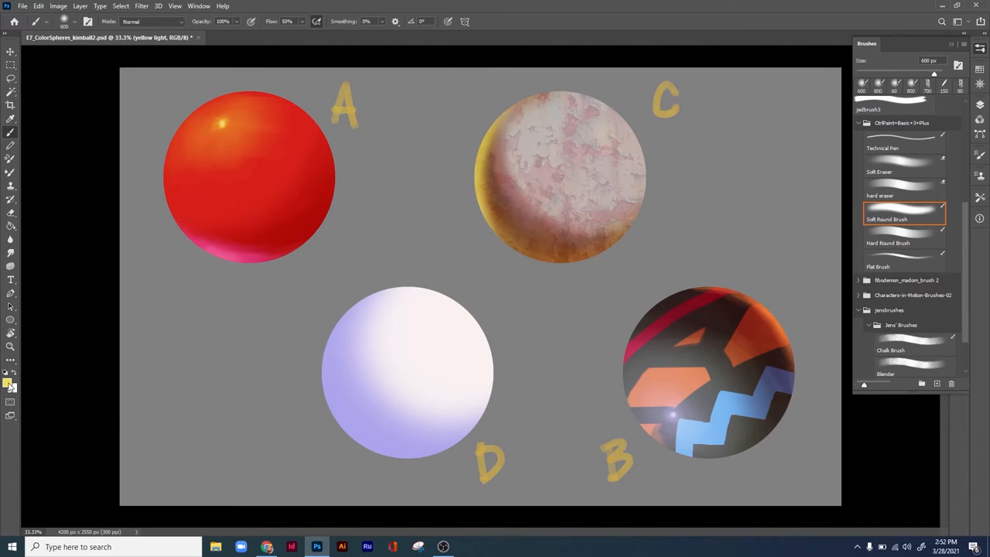
{"action": "left_click", "coordinate": [8, 383]}
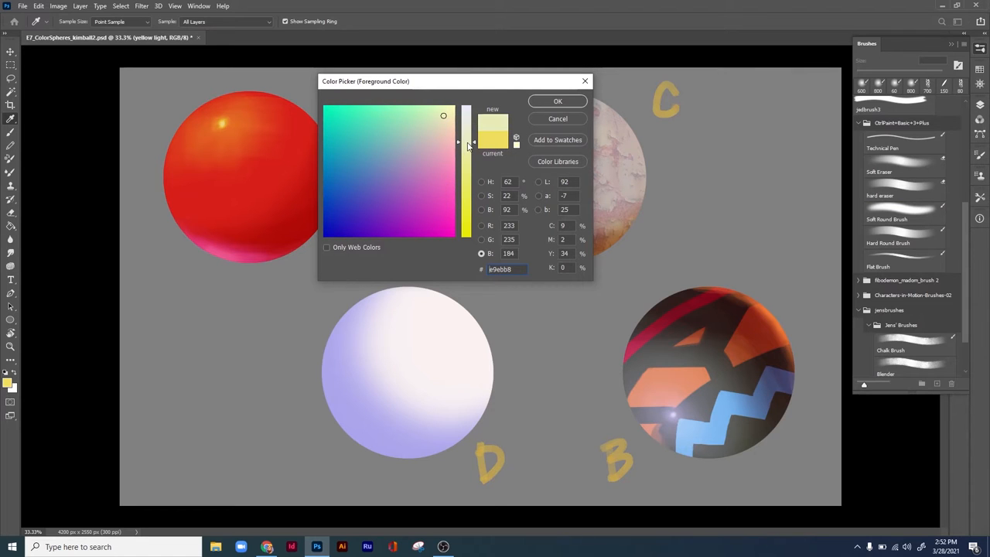
{"action": "left_click", "coordinate": [556, 100]}
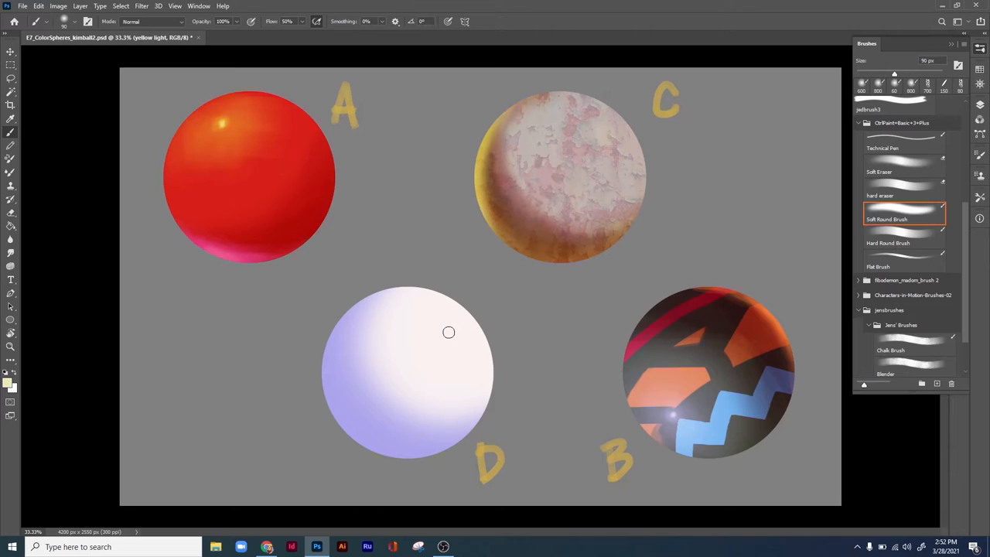
{"action": "mouse_move", "coordinate": [535, 254]}
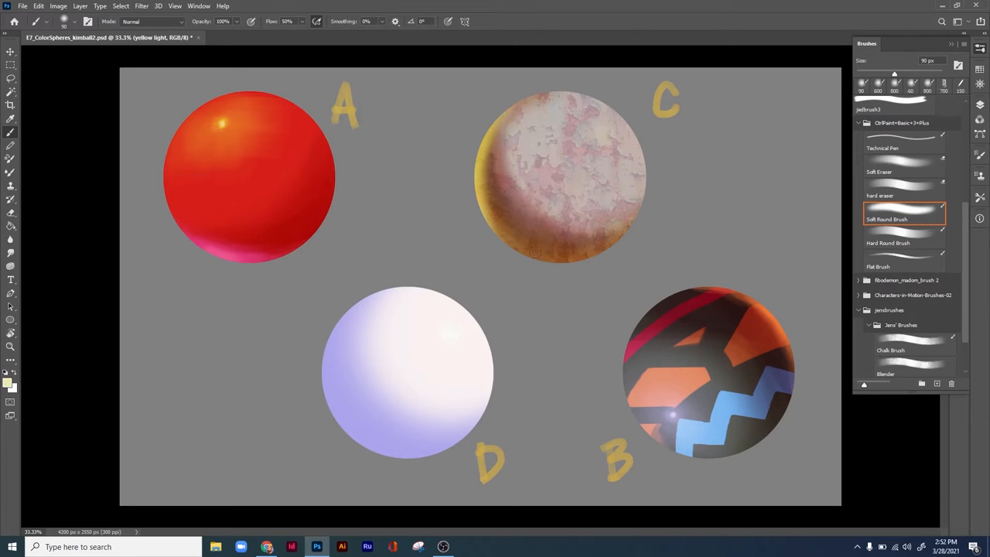
{"action": "mouse_move", "coordinate": [909, 132]}
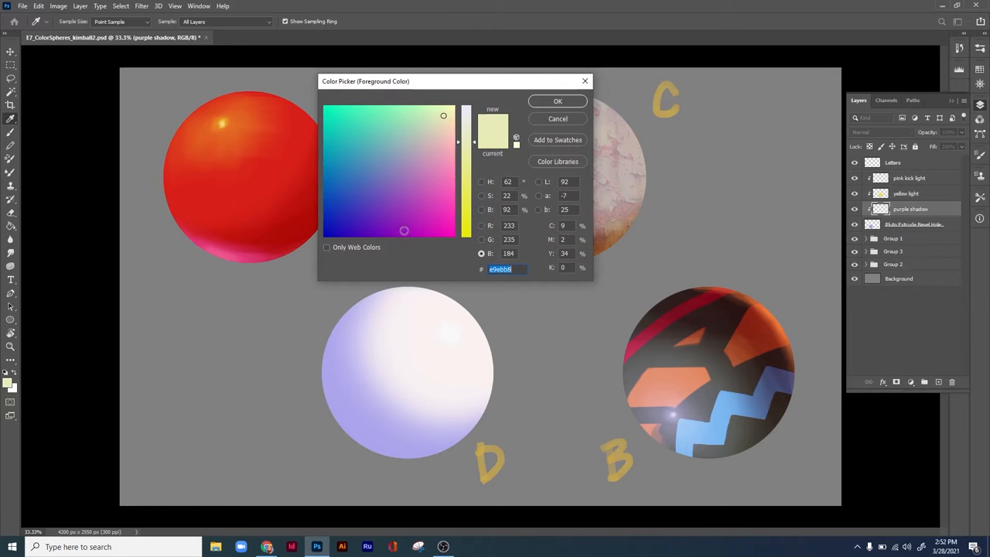
Step: Set the purple shadow layer to Multiply and brush purple shadow on sphere D's lower left
{"action": "left_click", "coordinate": [557, 100]}
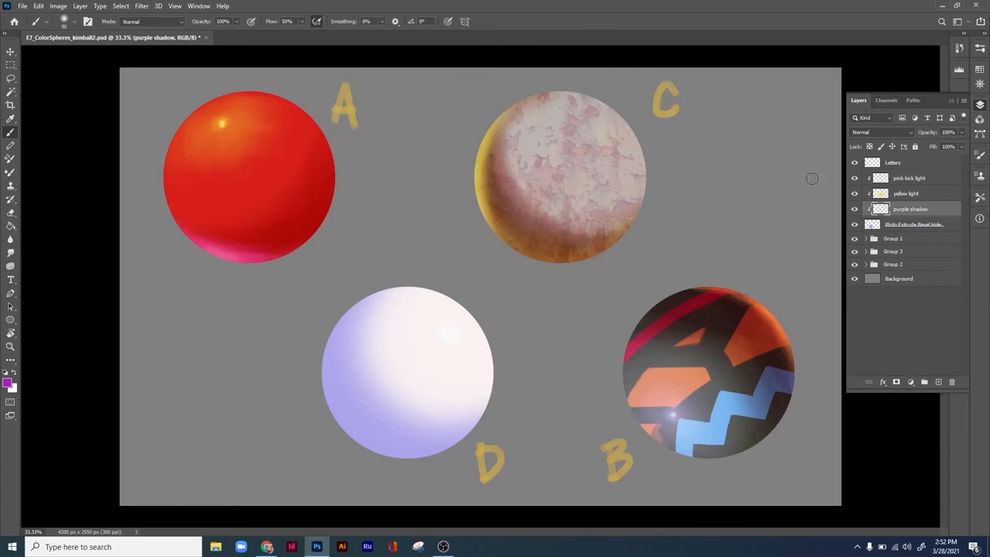
{"action": "left_click", "coordinate": [882, 131]}
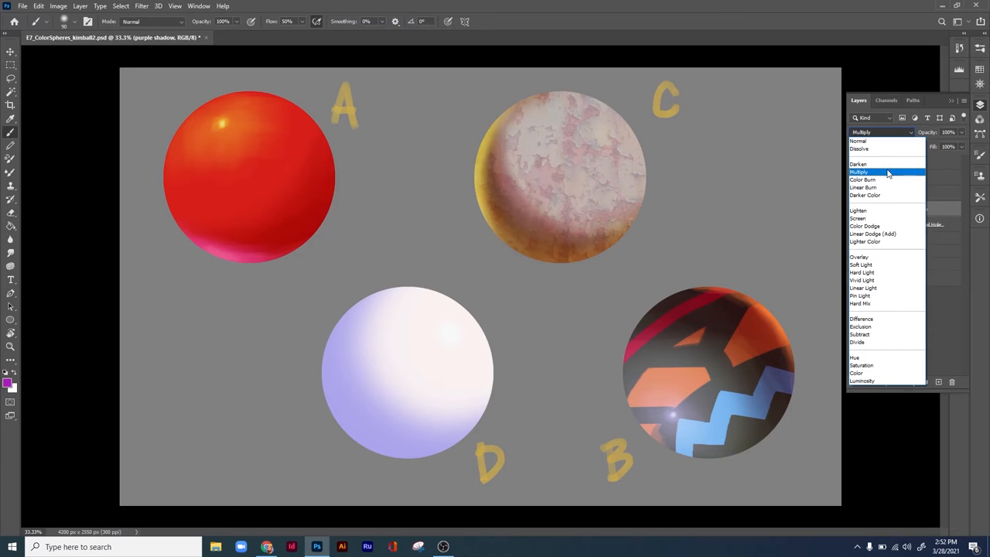
{"action": "left_click", "coordinate": [858, 171]}
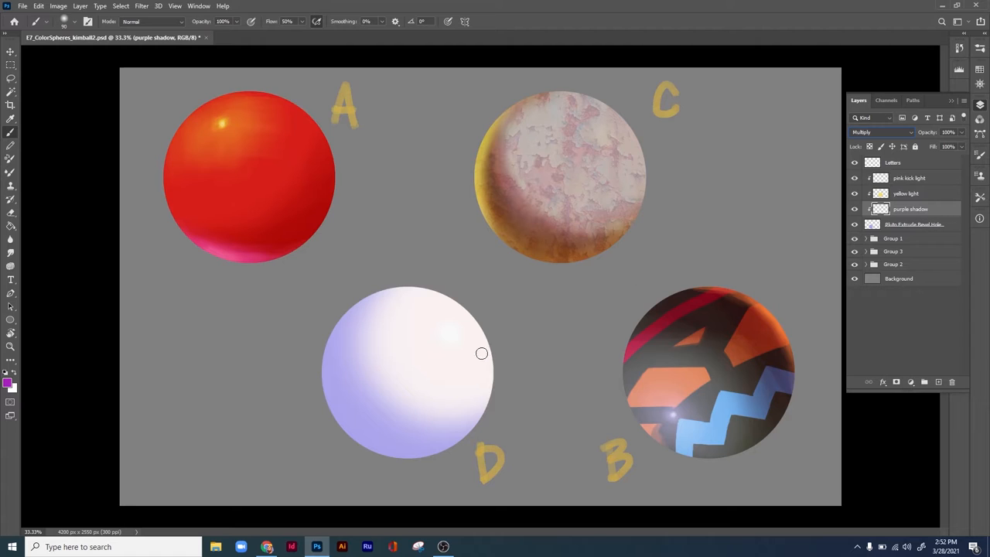
{"action": "mouse_move", "coordinate": [645, 246]}
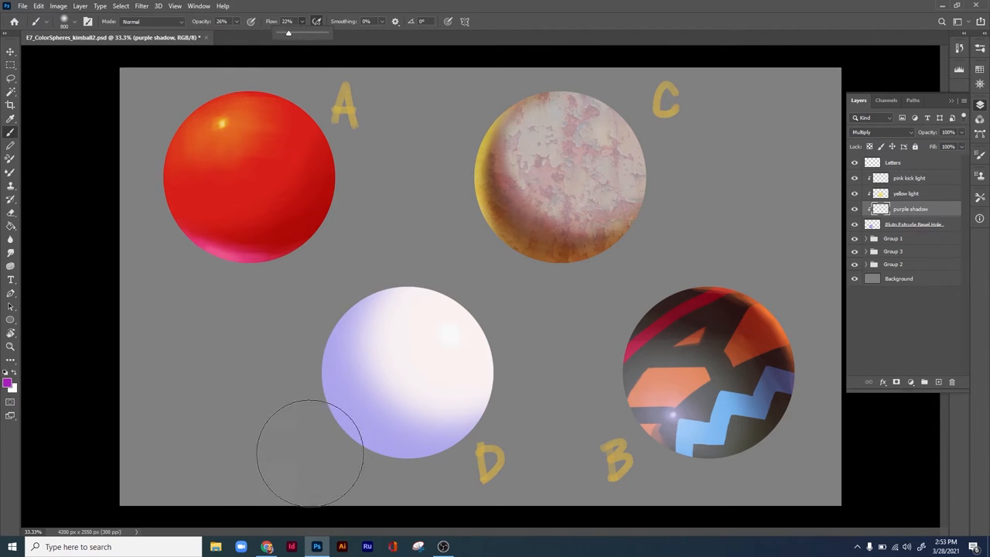
{"action": "left_click_drag", "start_coordinate": [309, 451], "coordinate": [379, 410]}
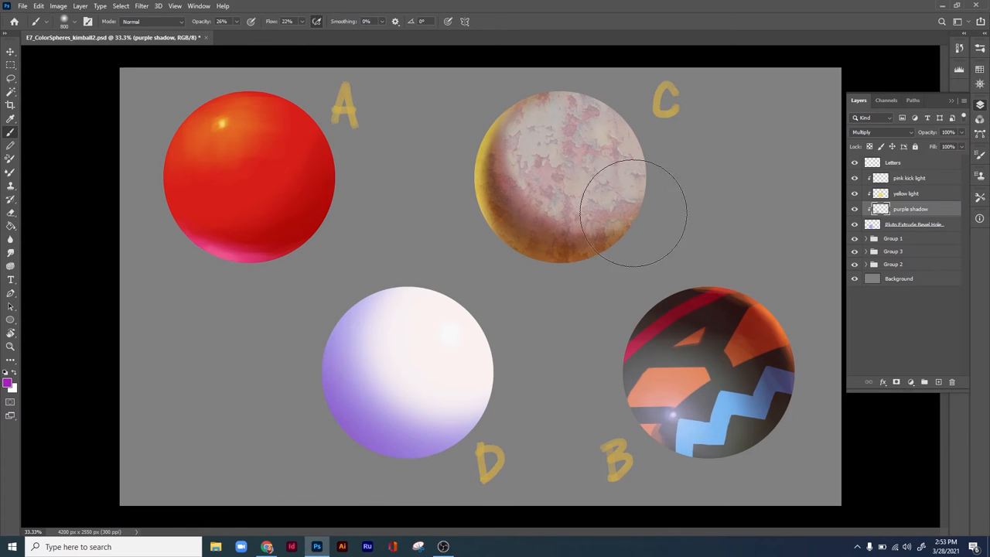
{"action": "mouse_move", "coordinate": [823, 232]}
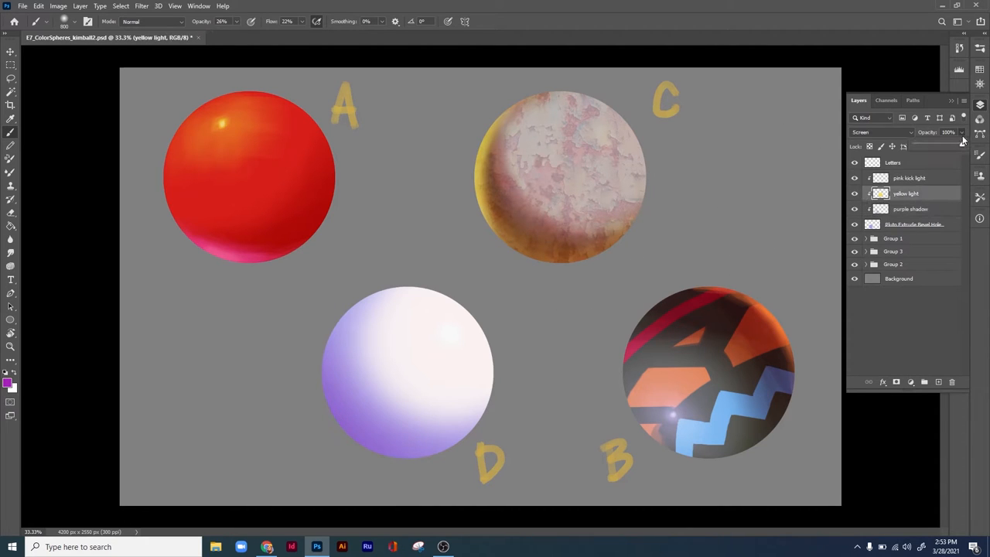
Step: Lower the opacity of the yellow light layer and the purple shadow layer
{"action": "left_click_drag", "start_coordinate": [962, 145], "coordinate": [941, 146]}
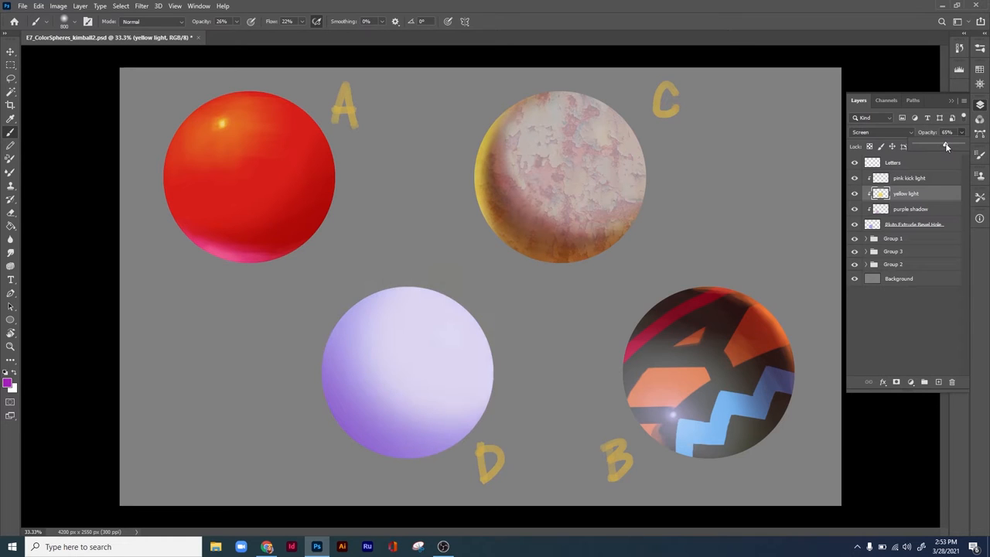
{"action": "left_click", "coordinate": [910, 209]}
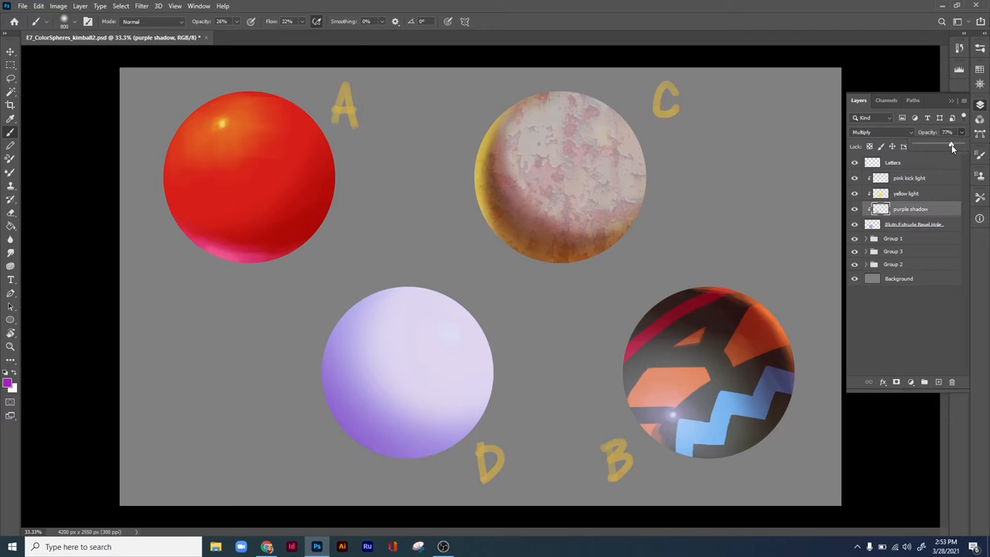
{"action": "left_click_drag", "start_coordinate": [953, 145], "coordinate": [945, 146]}
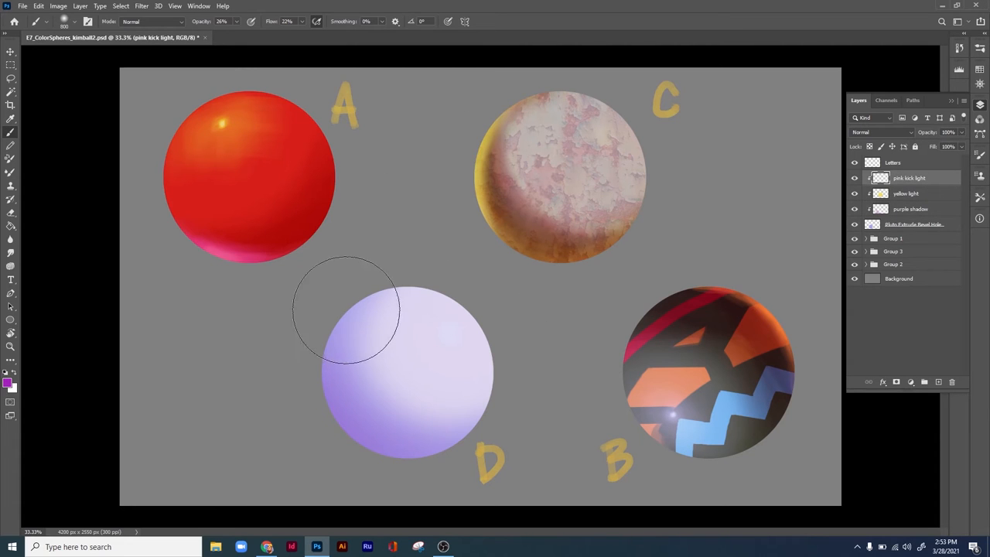
Step: Pick a pink colour, set the kick light layer to a lightening blend and brush pink along sphere D's left edge
{"action": "left_click", "coordinate": [17, 390]}
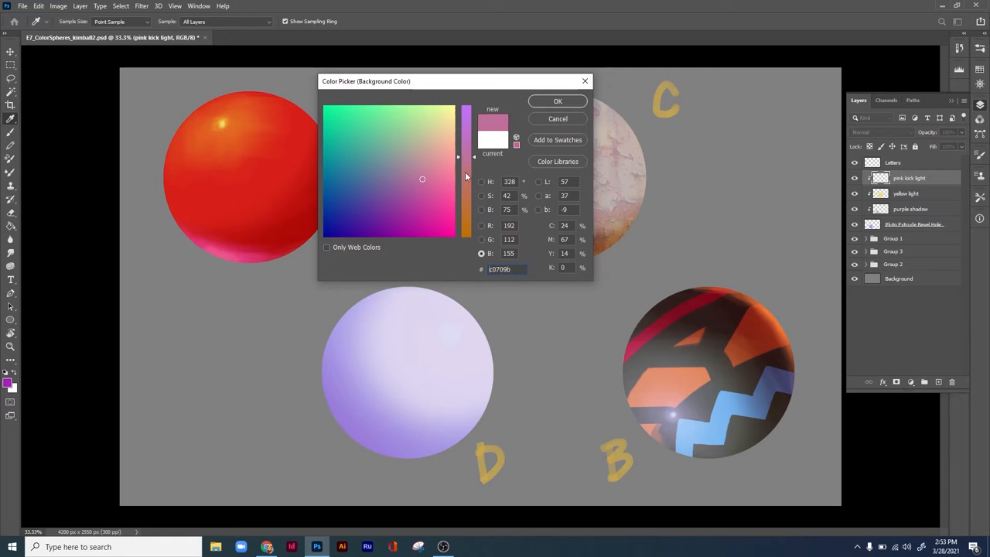
{"action": "left_click", "coordinate": [557, 101]}
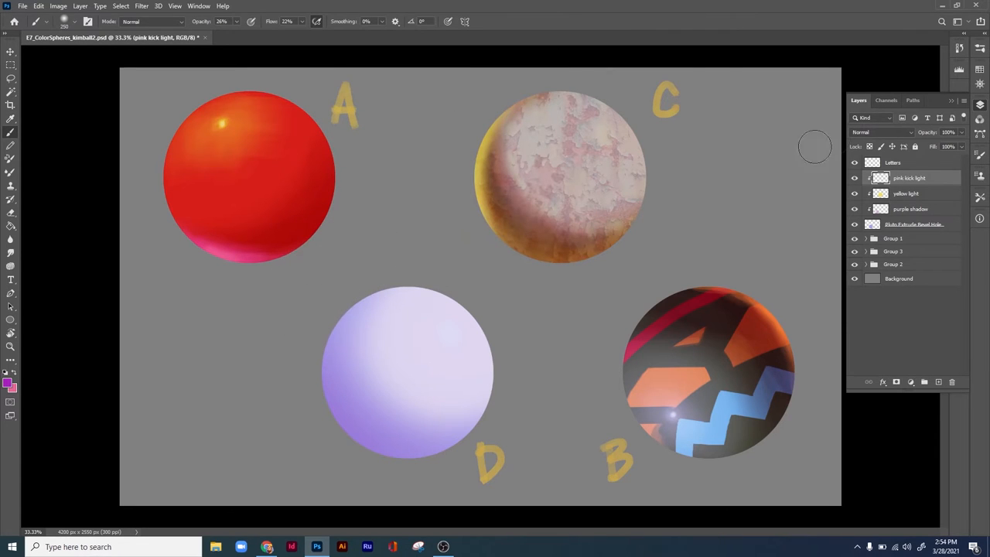
{"action": "left_click", "coordinate": [881, 131]}
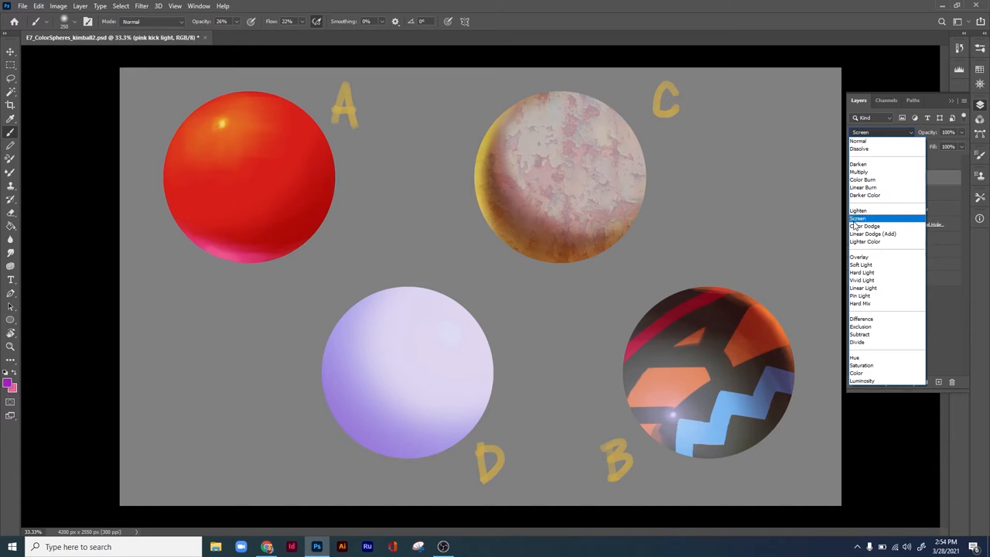
{"action": "left_click", "coordinate": [862, 272]}
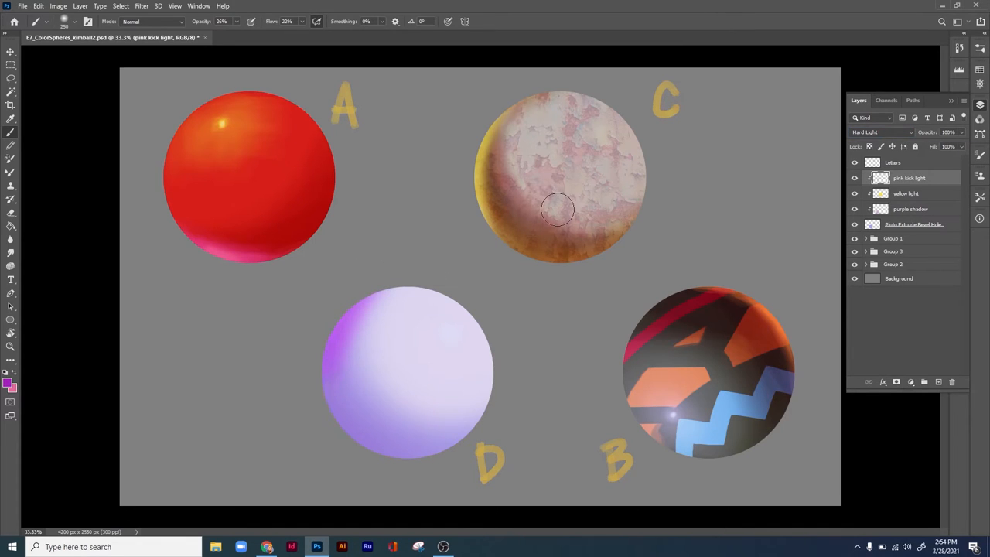
{"action": "left_click_drag", "start_coordinate": [557, 208], "coordinate": [325, 339]}
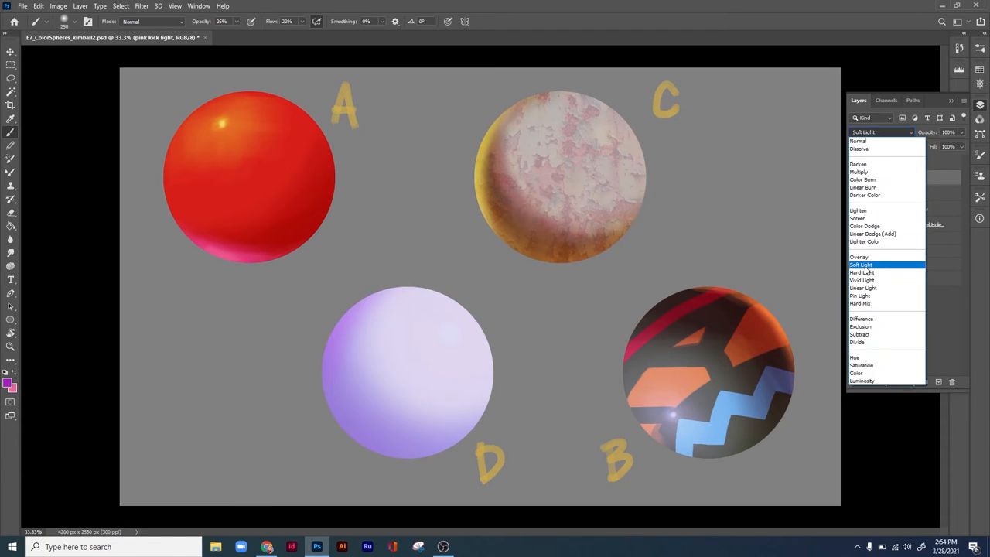
Step: Try Hard Light and other blend modes on the kick light layer, settling on Lighten
{"action": "left_click", "coordinate": [860, 273]}
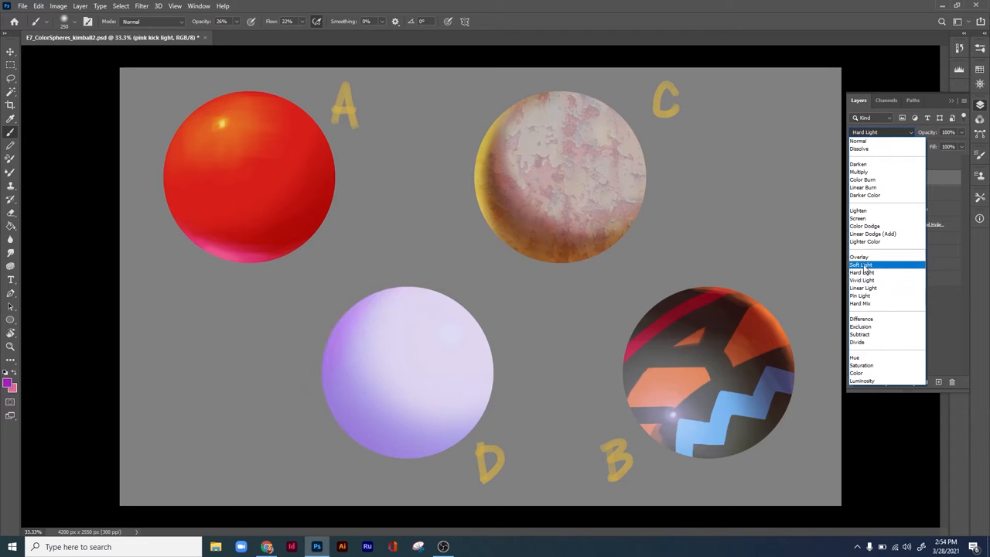
{"action": "left_click", "coordinate": [860, 264]}
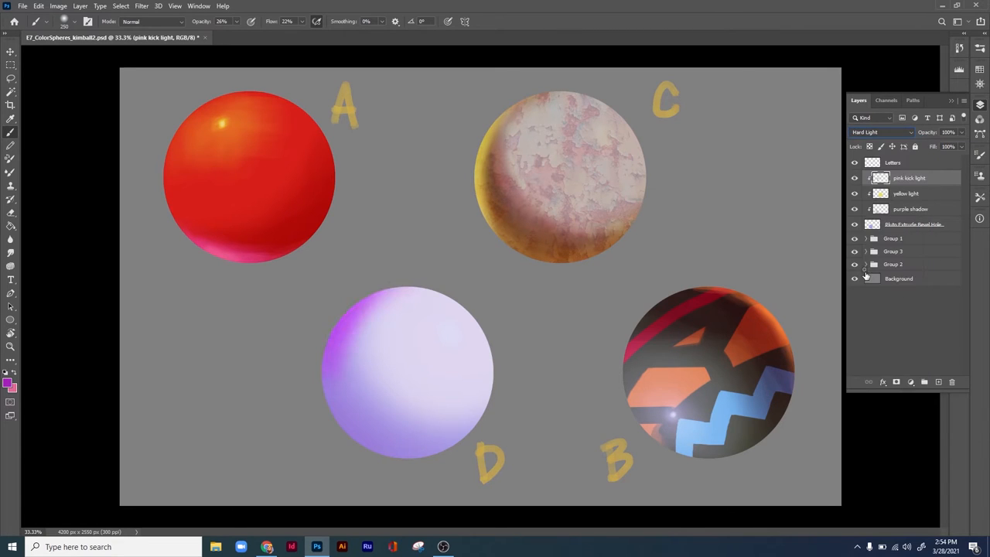
{"action": "left_click", "coordinate": [899, 279]}
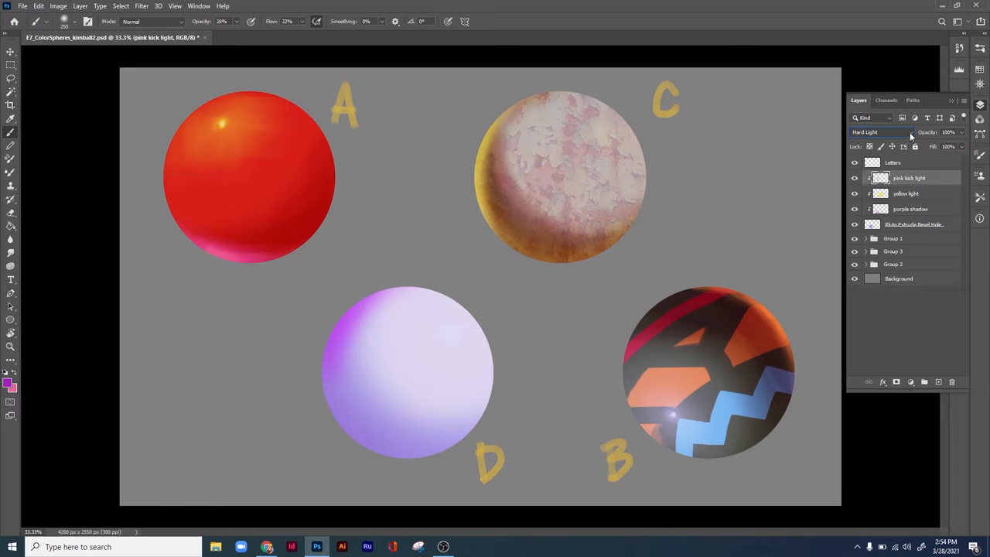
{"action": "left_click", "coordinate": [882, 131]}
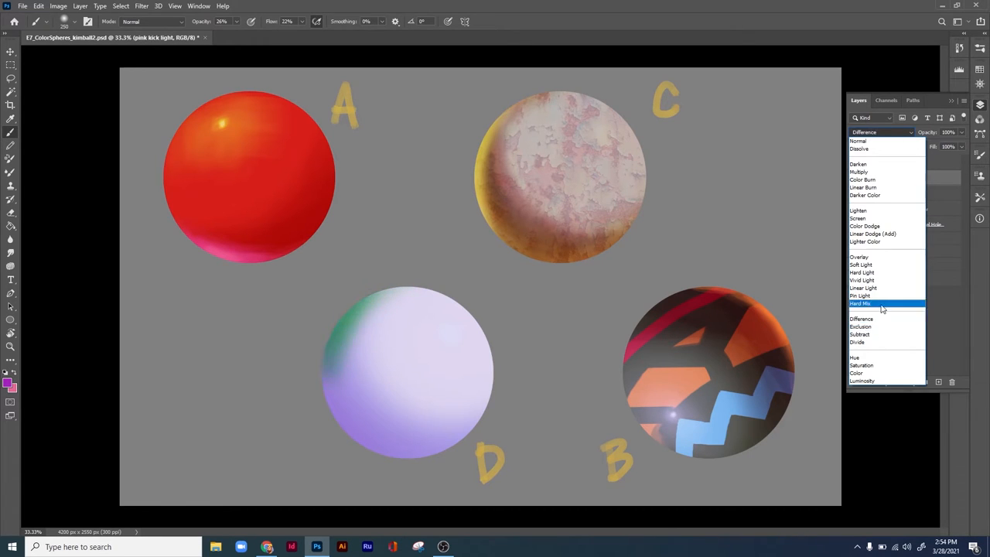
{"action": "left_click", "coordinate": [860, 170]}
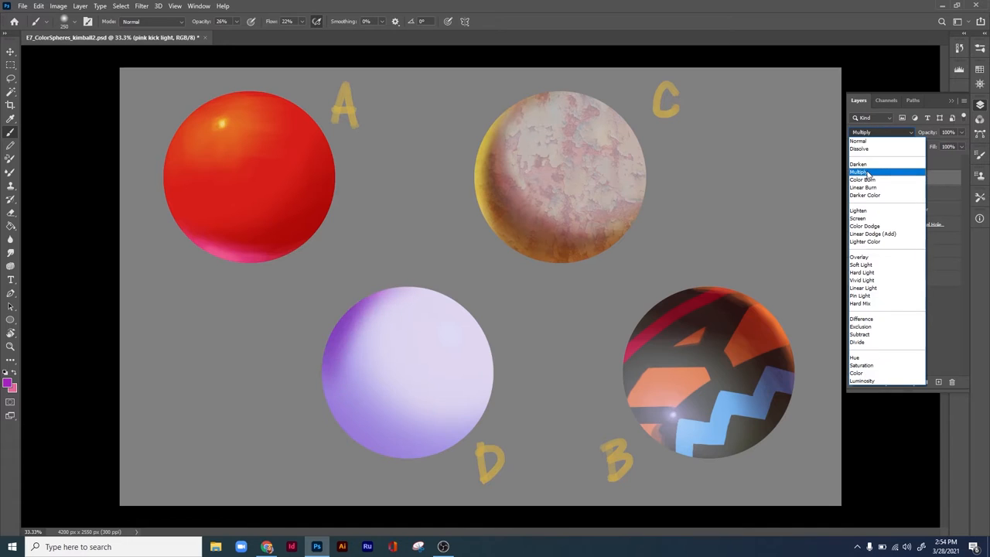
{"action": "left_click", "coordinate": [863, 226]}
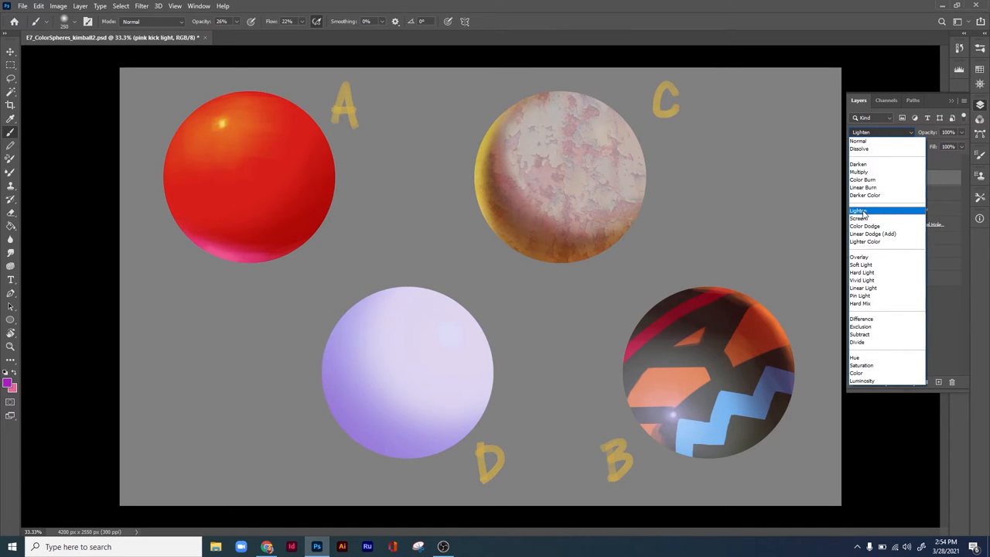
{"action": "left_click", "coordinate": [860, 211]}
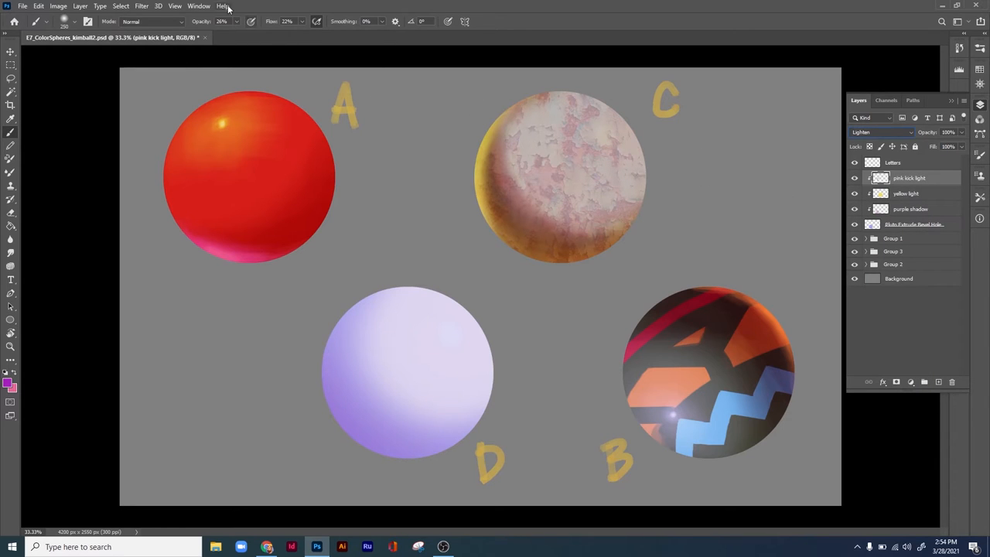
{"action": "left_click", "coordinate": [59, 6]}
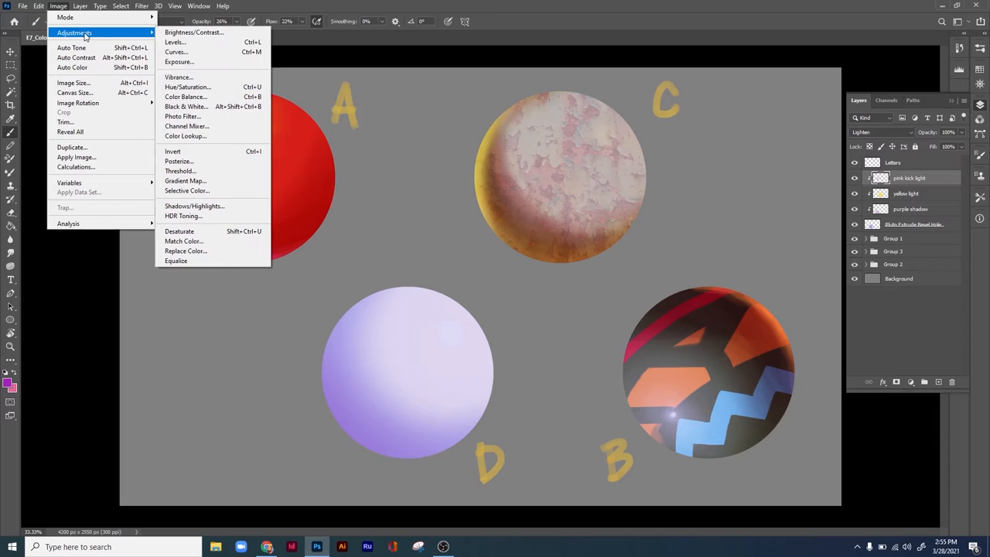
Step: Use Hue/Saturation to swing the kick light's hue toward pink and raise its saturation and lightness
{"action": "left_click", "coordinate": [185, 96]}
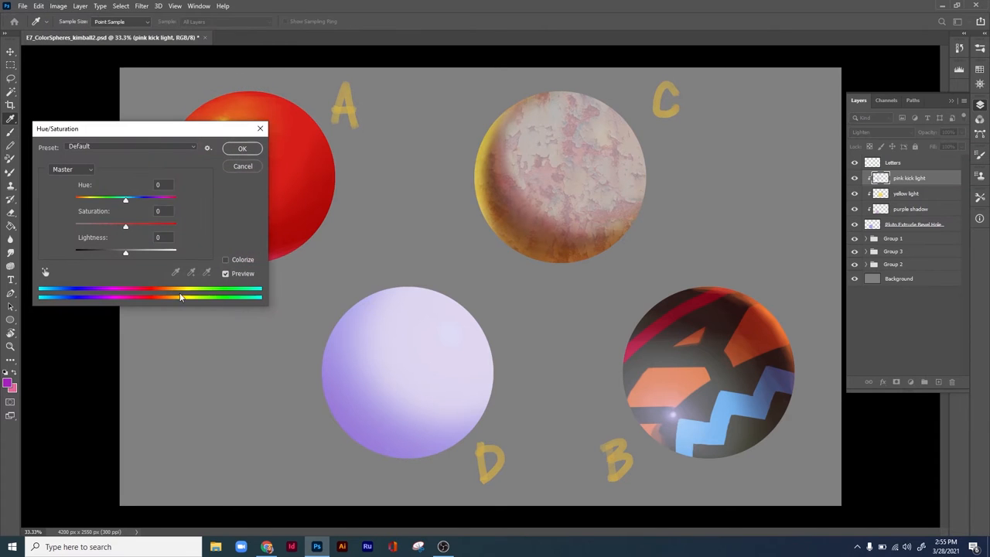
{"action": "left_click_drag", "start_coordinate": [125, 200], "coordinate": [142, 199]}
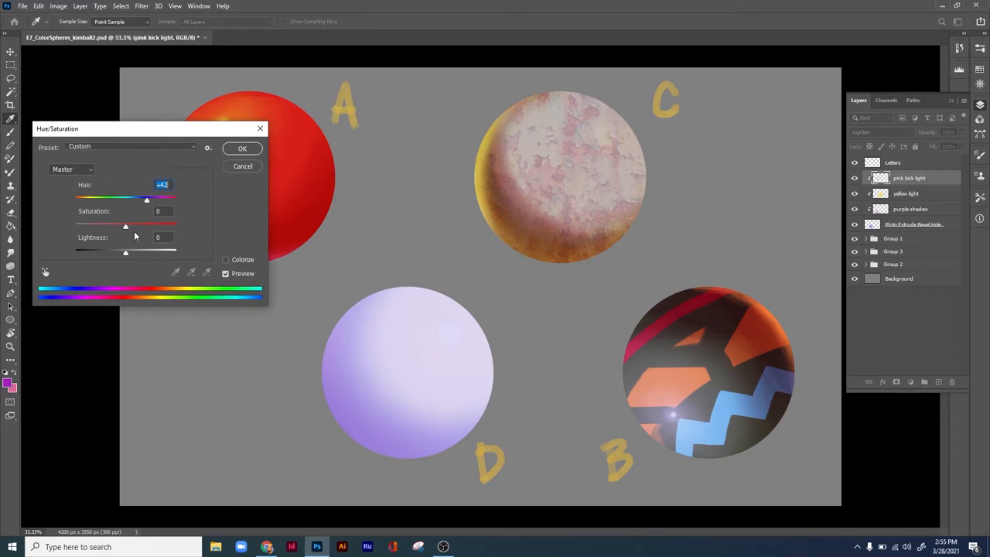
{"action": "left_click_drag", "start_coordinate": [125, 225], "coordinate": [154, 225]}
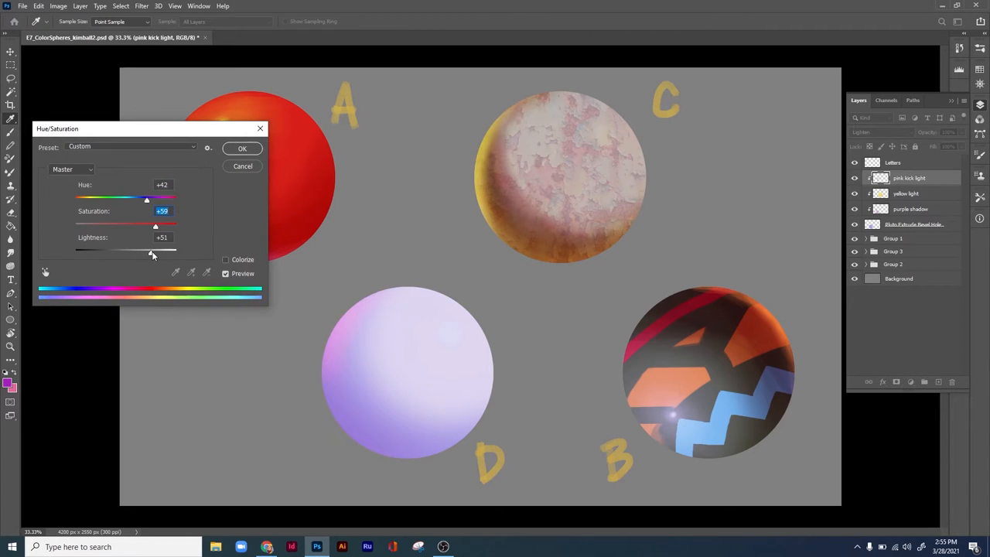
{"action": "left_click_drag", "start_coordinate": [145, 200], "coordinate": [139, 200]}
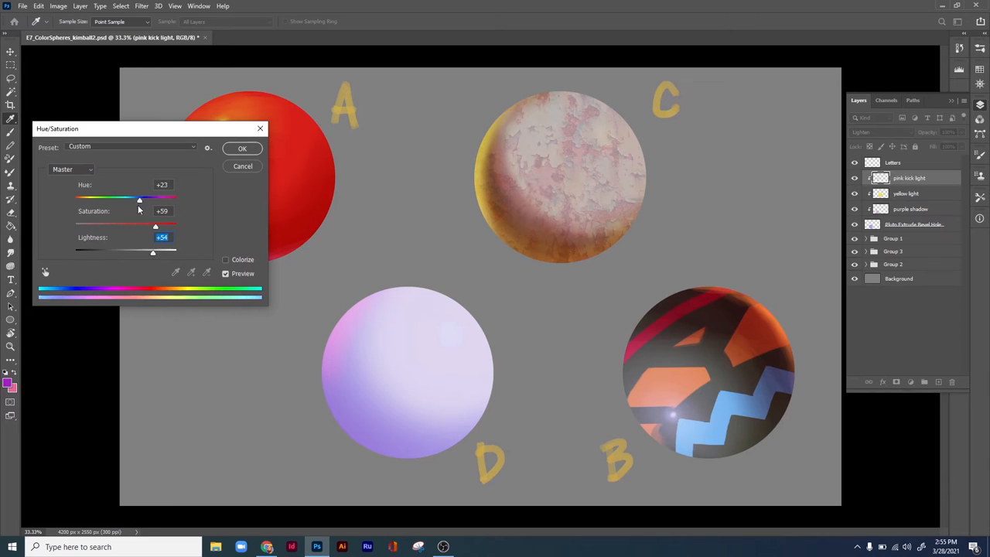
{"action": "left_click_drag", "start_coordinate": [139, 199], "coordinate": [90, 199]}
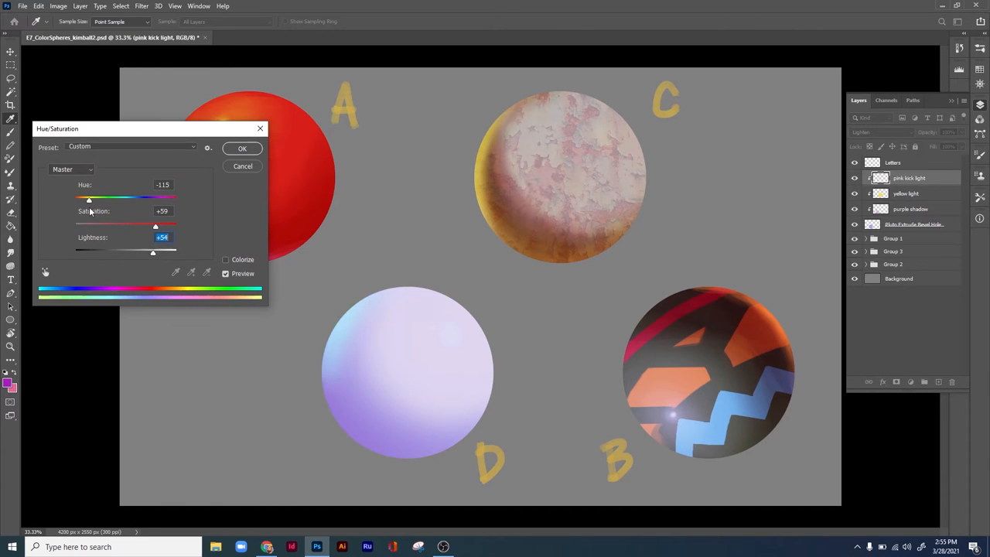
{"action": "left_click_drag", "start_coordinate": [88, 199], "coordinate": [155, 199]}
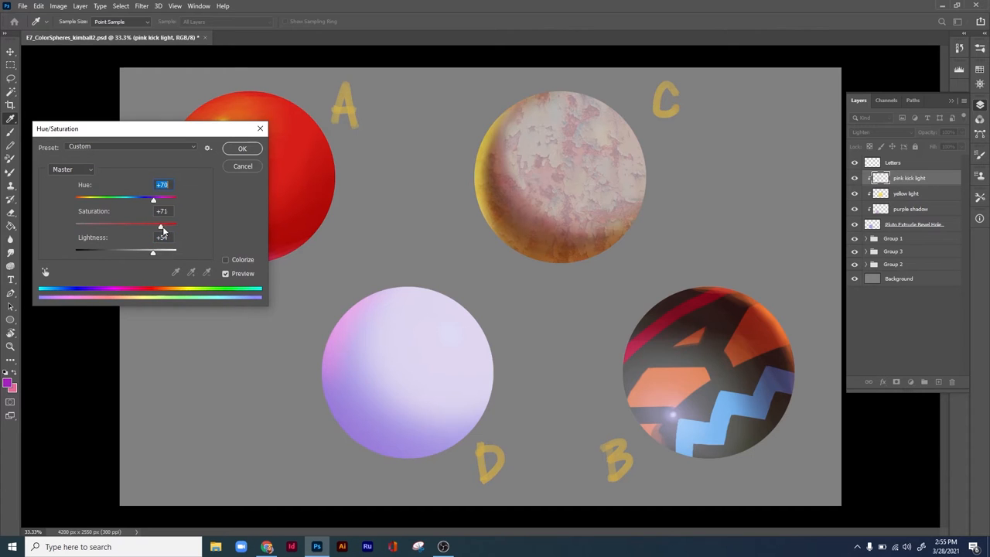
{"action": "left_click_drag", "start_coordinate": [161, 226], "coordinate": [167, 226]}
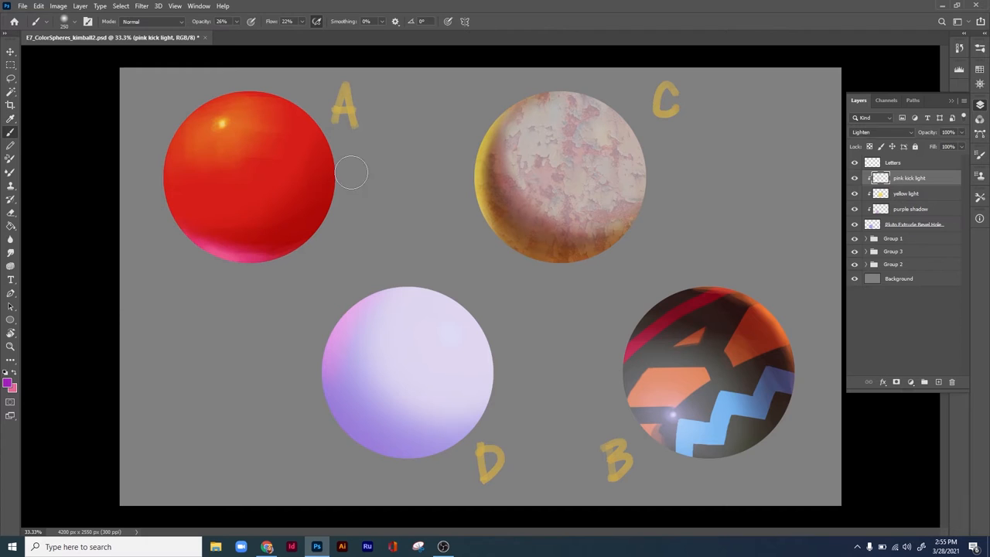
{"action": "right_click", "coordinate": [910, 177]}
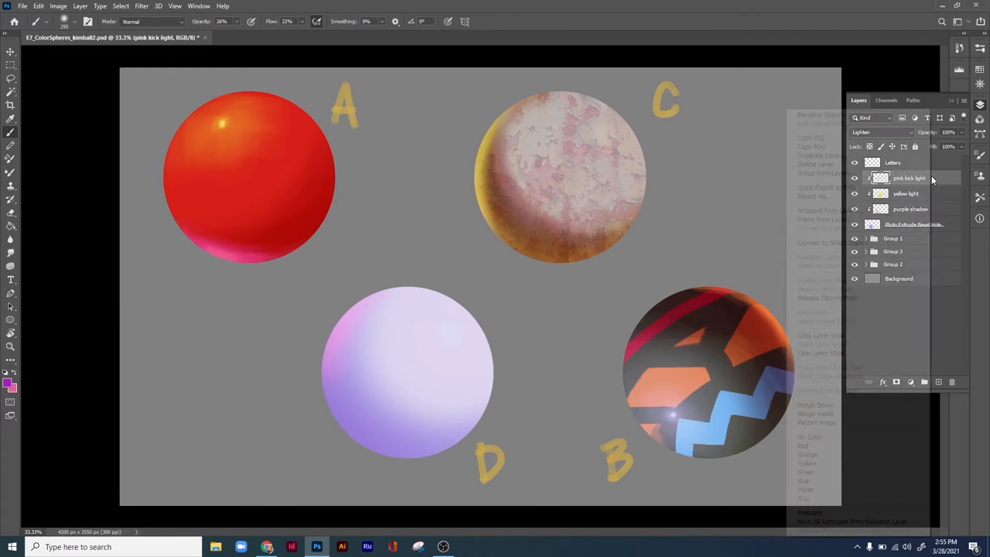
{"action": "left_click", "coordinate": [819, 154]}
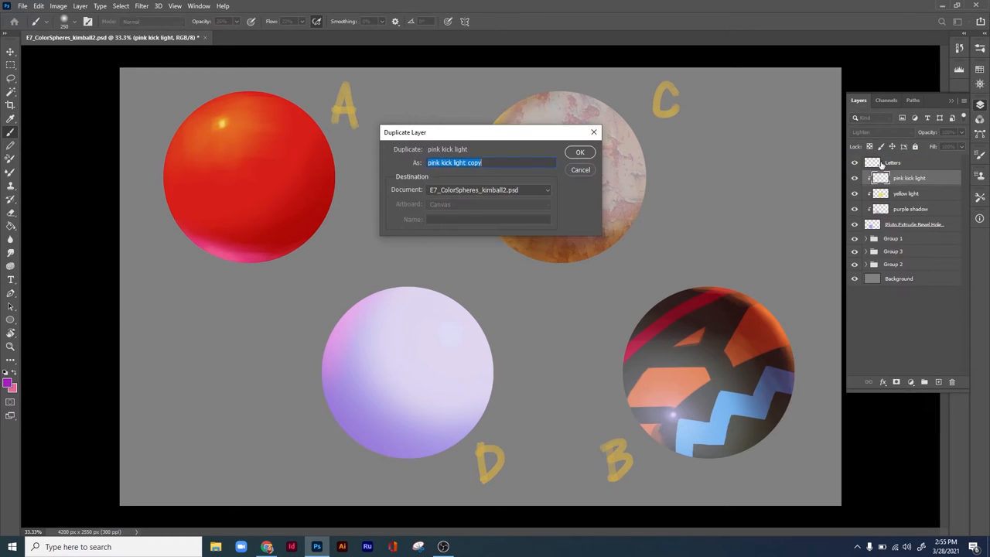
{"action": "left_click", "coordinate": [578, 151]}
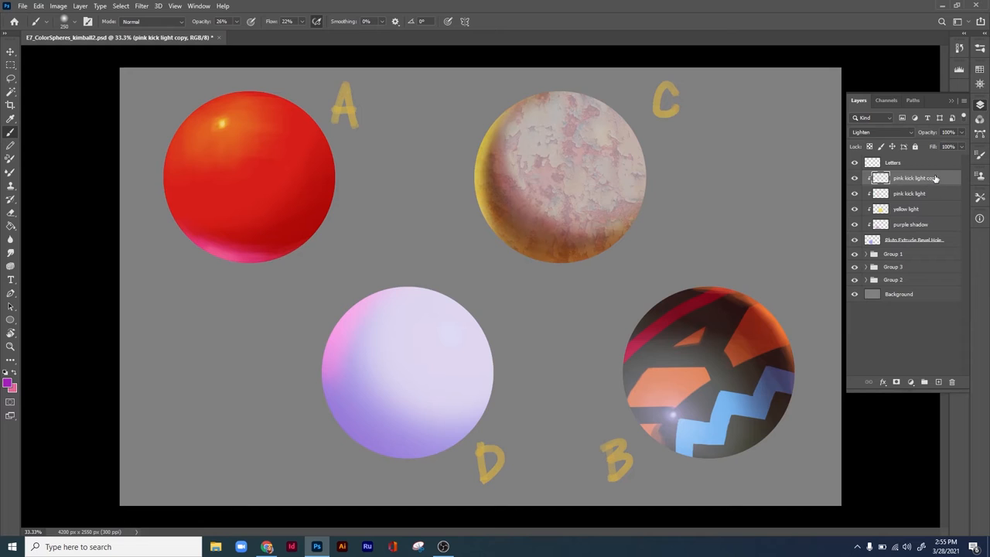
{"action": "right_click", "coordinate": [916, 178]}
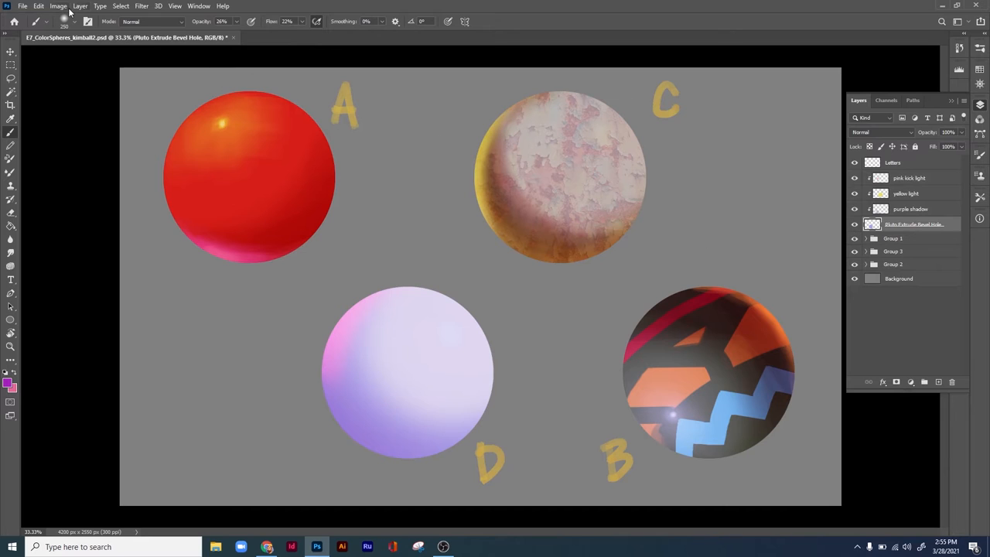
{"action": "left_click", "coordinate": [59, 6]}
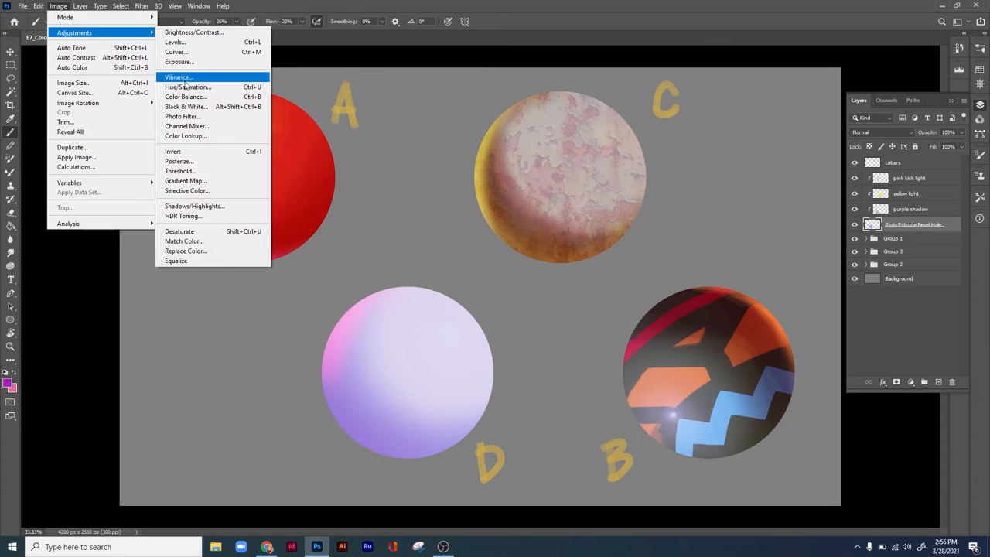
Step: Use Hue/Saturation to raise sphere D's base saturation, lower its lightness slightly and keep hue near neutral
{"action": "left_click", "coordinate": [188, 86]}
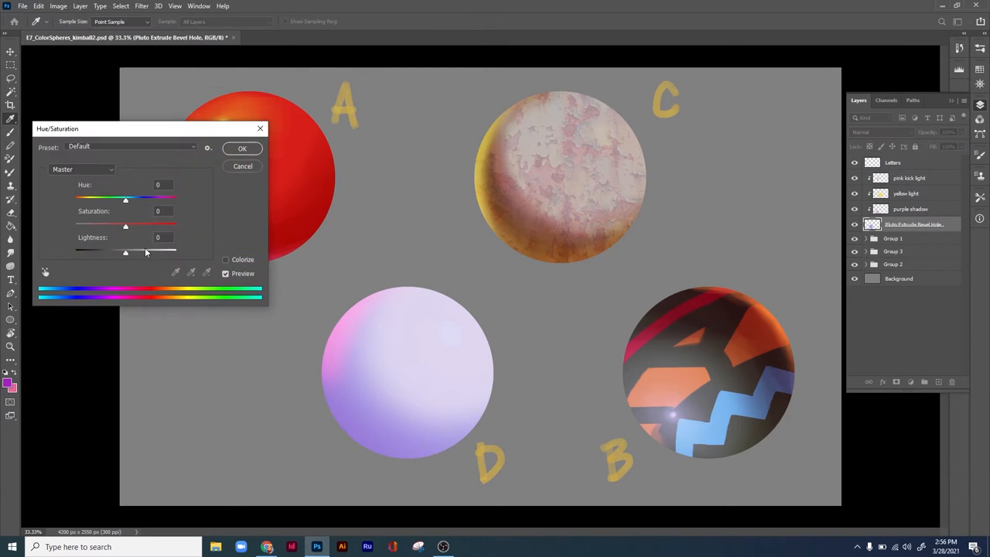
{"action": "left_click_drag", "start_coordinate": [125, 224], "coordinate": [140, 224]}
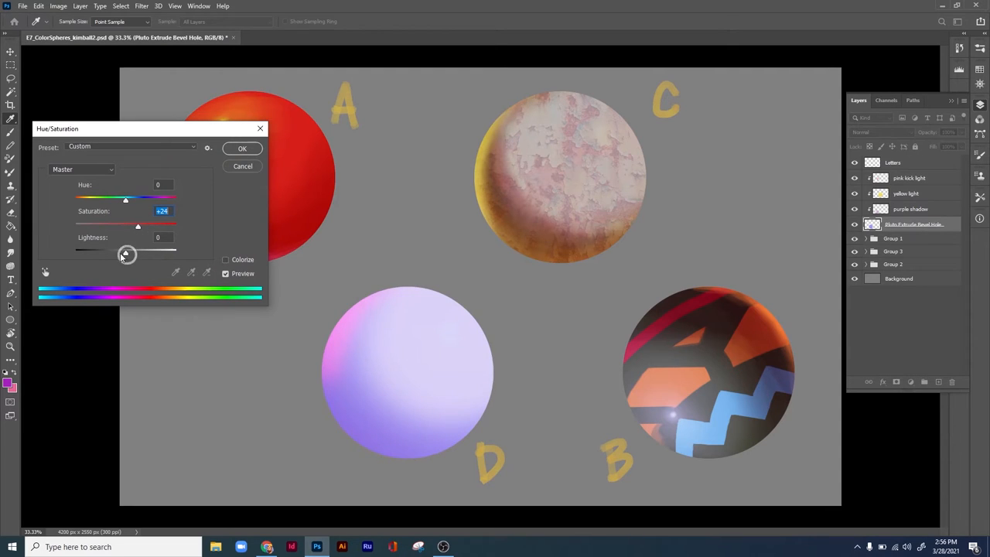
{"action": "left_click_drag", "start_coordinate": [136, 251], "coordinate": [105, 252]}
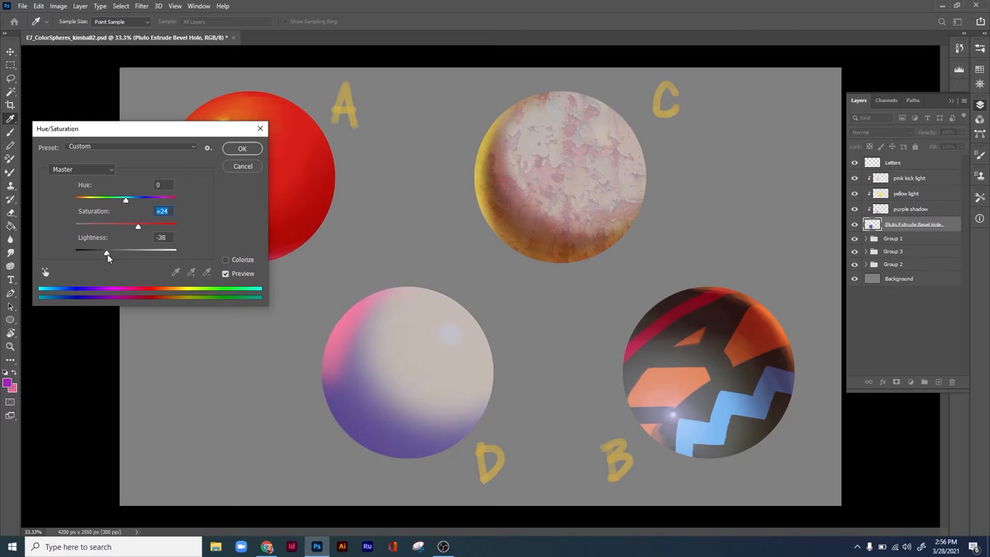
{"action": "left_click_drag", "start_coordinate": [105, 254], "coordinate": [114, 254]}
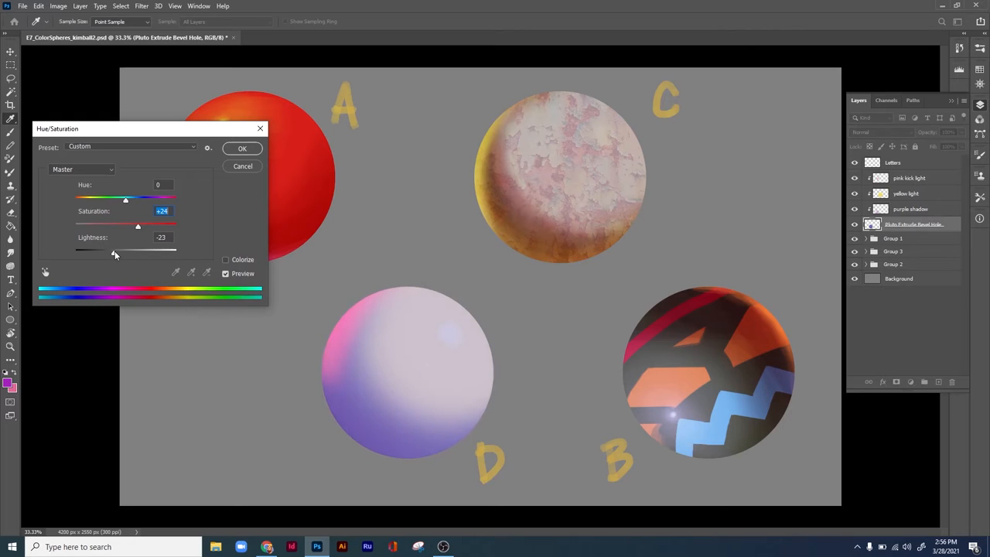
{"action": "left_click_drag", "start_coordinate": [114, 249], "coordinate": [121, 249]}
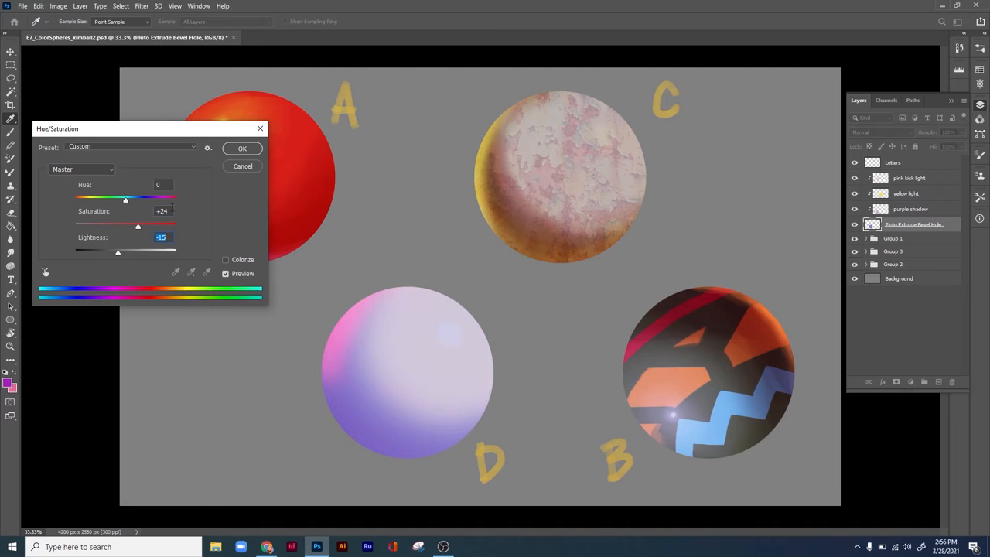
{"action": "left_click_drag", "start_coordinate": [126, 223], "coordinate": [143, 222]}
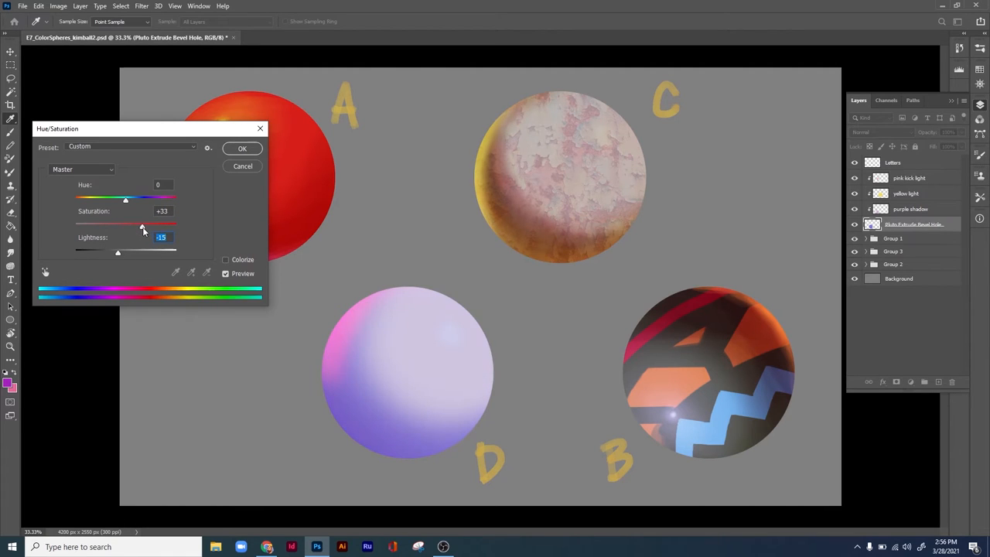
{"action": "left_click_drag", "start_coordinate": [124, 200], "coordinate": [133, 199]}
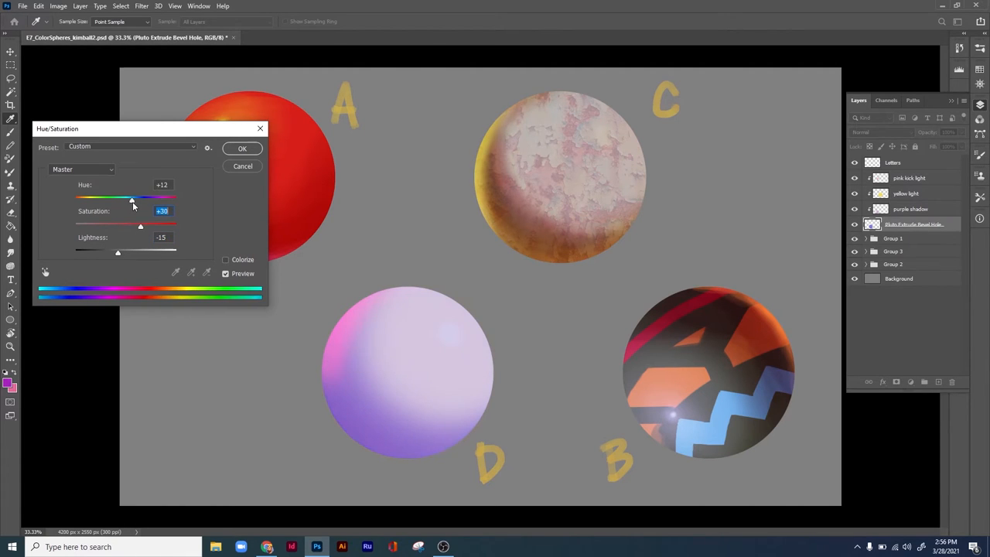
{"action": "left_click_drag", "start_coordinate": [131, 200], "coordinate": [124, 199]}
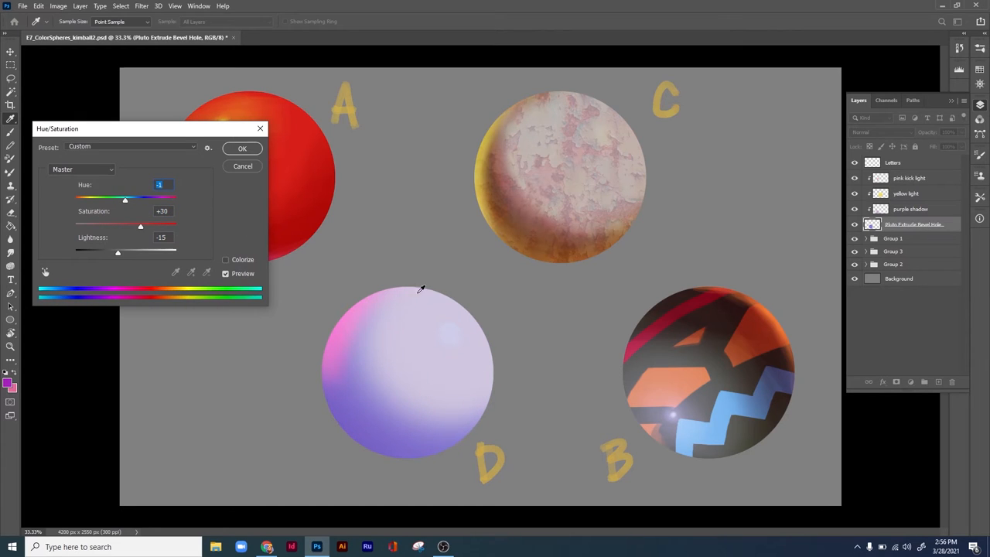
{"action": "left_click", "coordinate": [241, 149]}
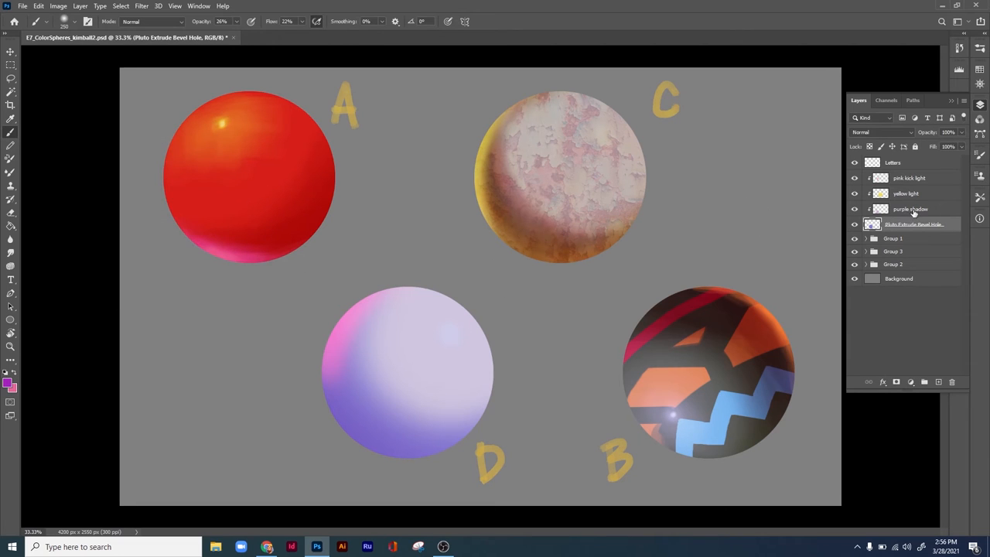
Step: Darken and hue-shift the purple shadow layer with Hue/Saturation, then select the pink kick light layer
{"action": "left_click", "coordinate": [910, 209]}
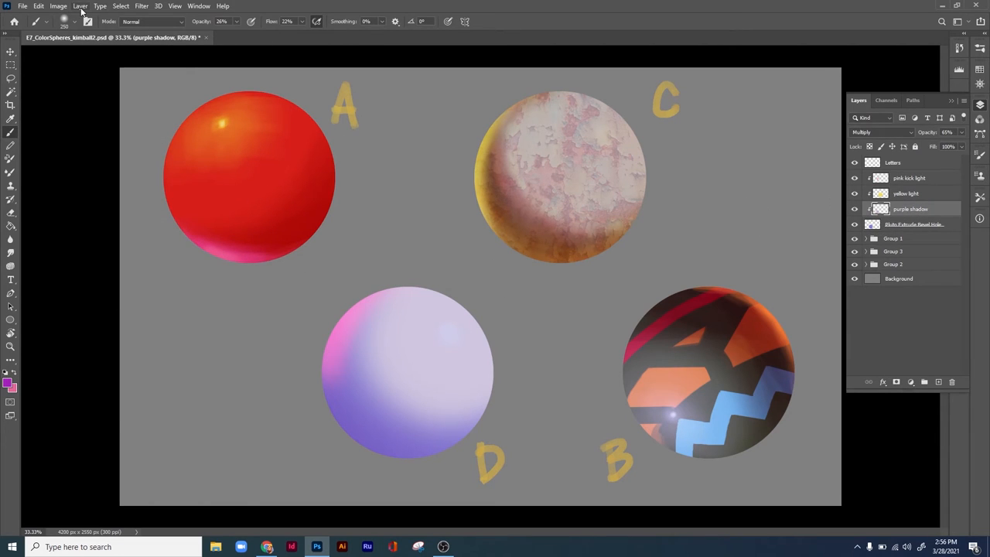
{"action": "left_click", "coordinate": [59, 6]}
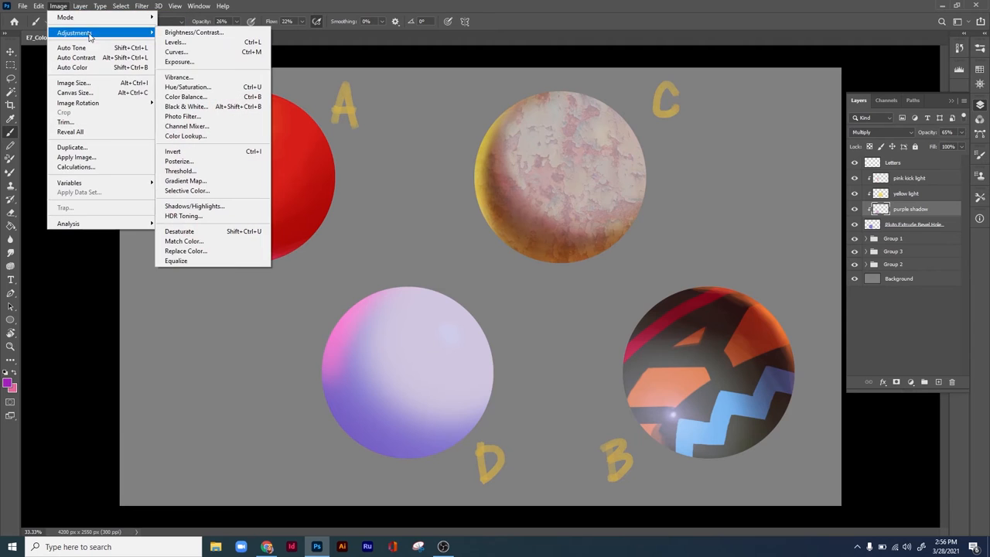
{"action": "left_click", "coordinate": [187, 87]}
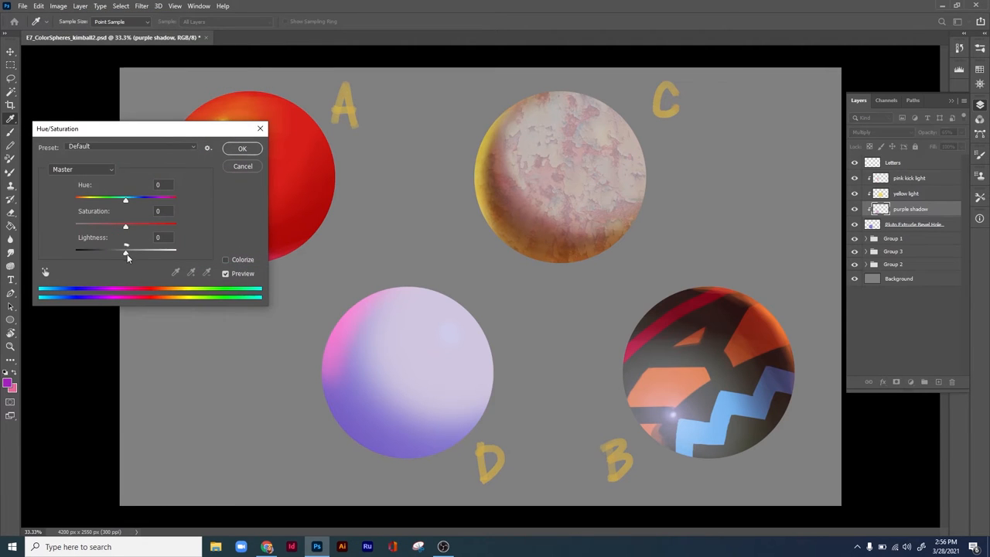
{"action": "left_click_drag", "start_coordinate": [125, 247], "coordinate": [108, 247]}
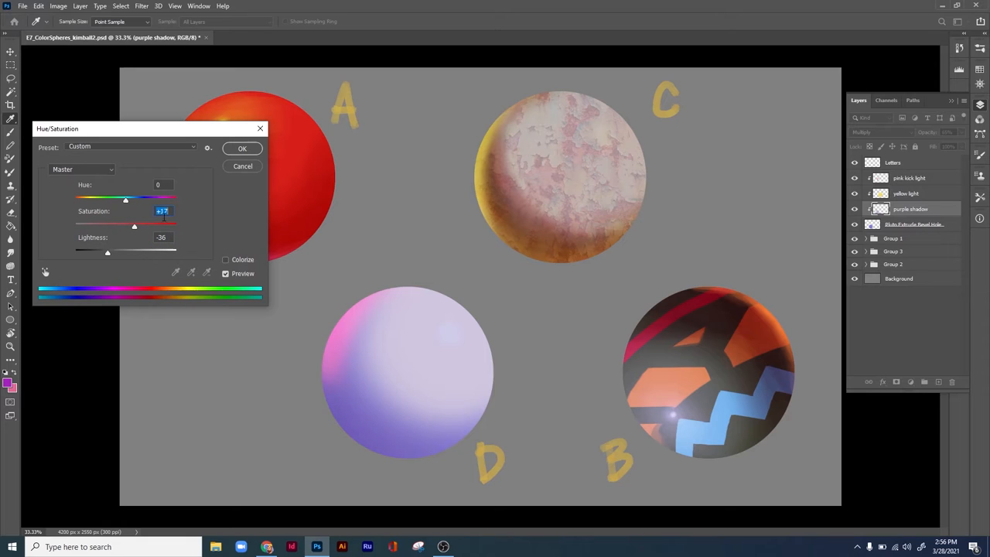
{"action": "left_click_drag", "start_coordinate": [125, 198], "coordinate": [142, 198]}
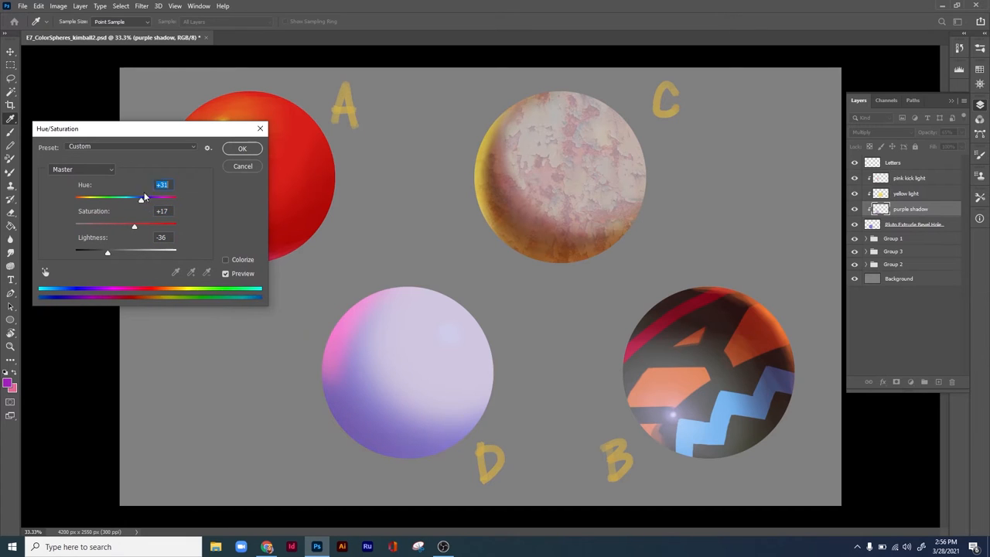
{"action": "left_click", "coordinate": [241, 149]}
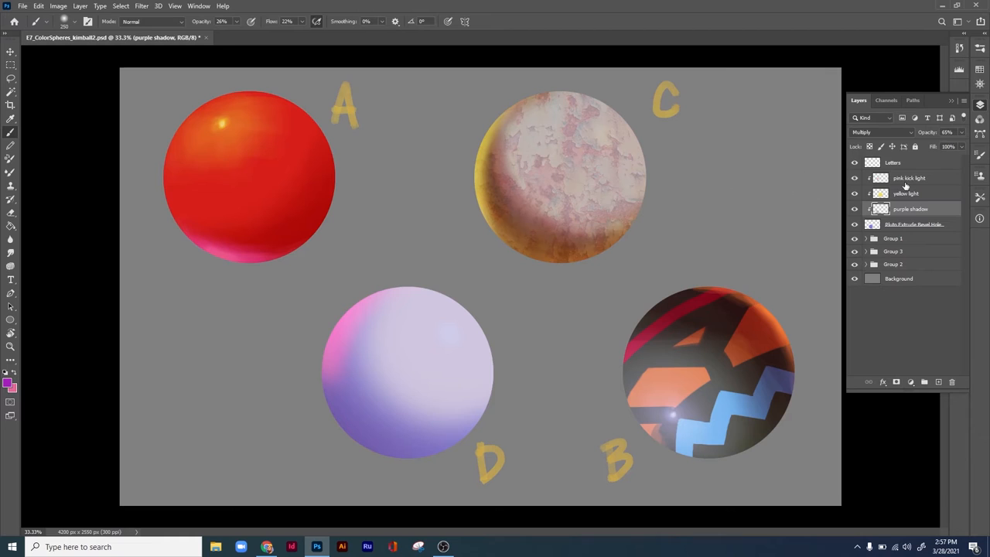
{"action": "left_click", "coordinate": [909, 178]}
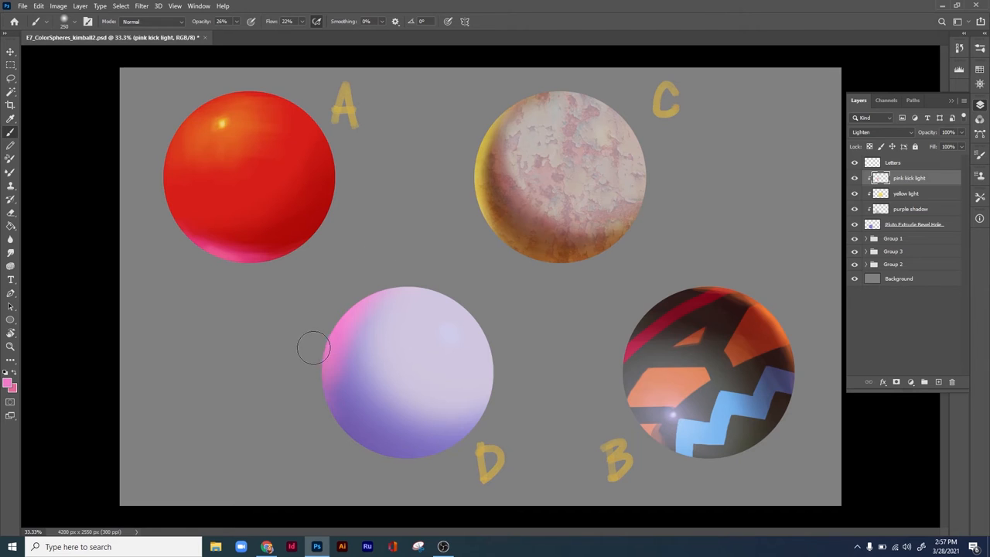
{"action": "mouse_move", "coordinate": [25, 411]}
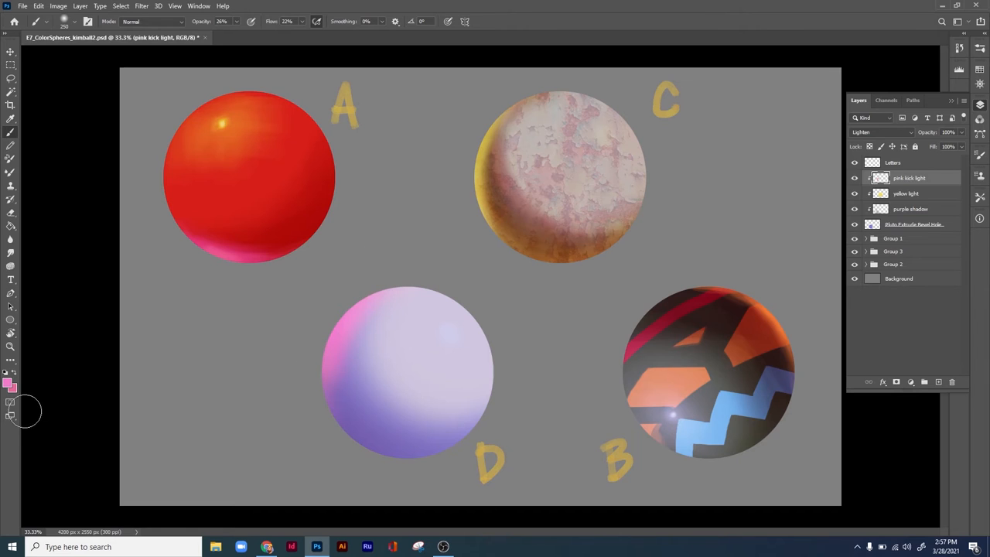
Step: Choose a fresh pink and brush it along sphere D's upper-left edge on the kick light layer
{"action": "left_click", "coordinate": [11, 381]}
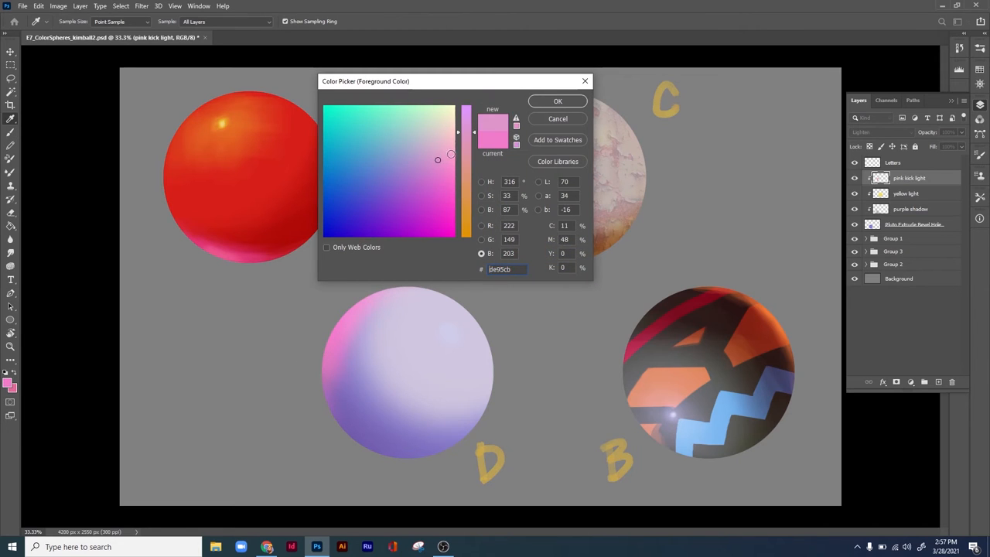
{"action": "left_click", "coordinate": [556, 102]}
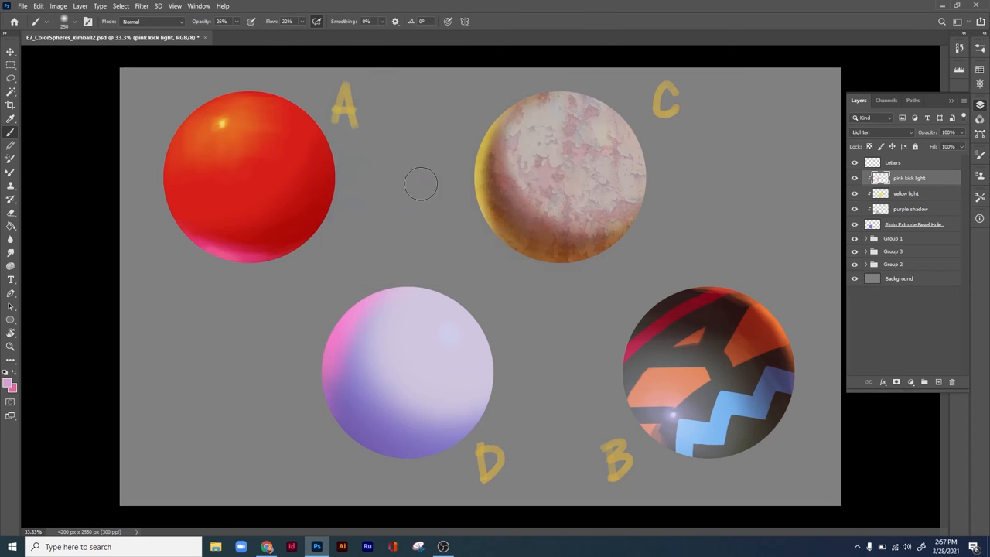
{"action": "left_click_drag", "start_coordinate": [421, 184], "coordinate": [317, 334]}
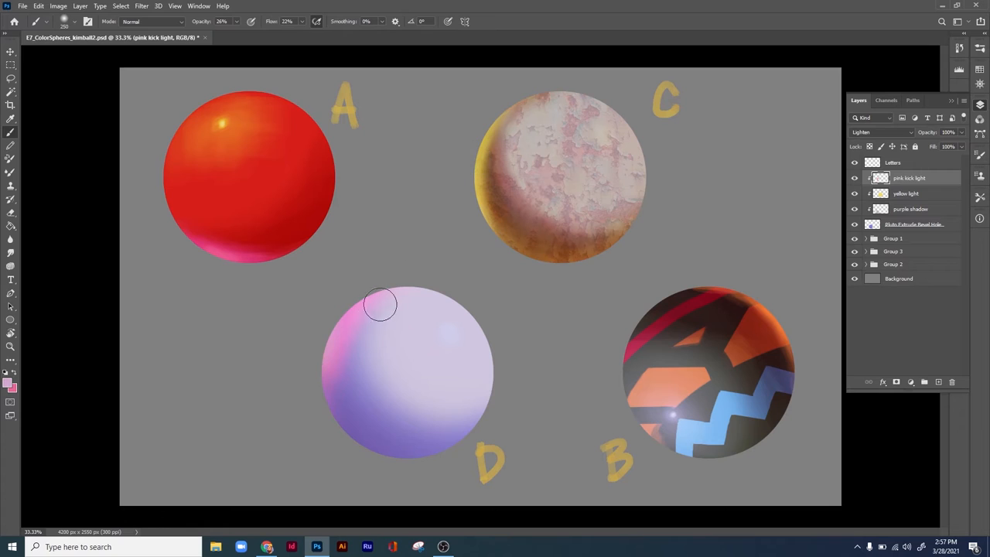
{"action": "mouse_move", "coordinate": [498, 251]}
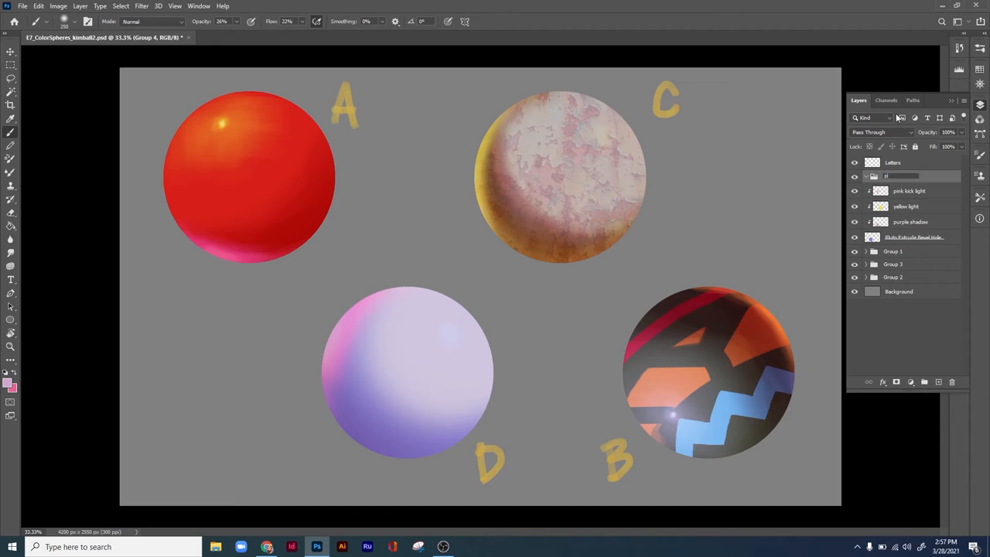
Step: Name the lighting-layer group 'Pluto', collapse it and add a new empty layer above it
{"action": "type", "text": "Pluto Lt Shdw"}
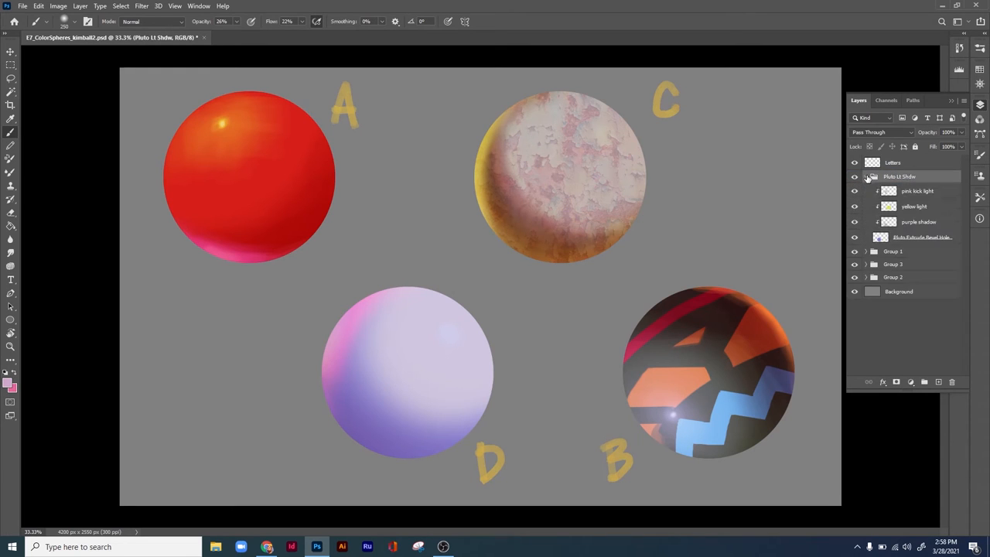
{"action": "left_click", "coordinate": [866, 176]}
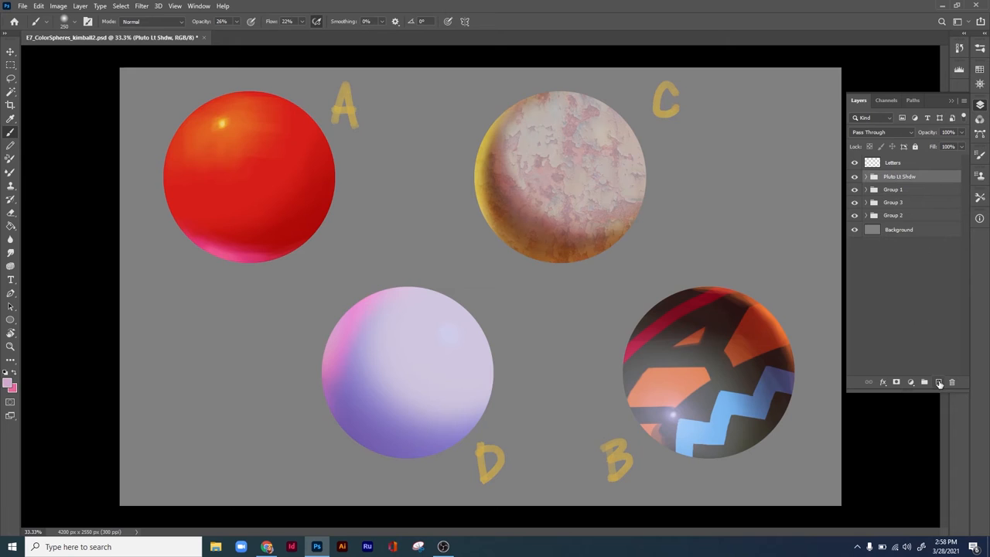
{"action": "left_click", "coordinate": [939, 381]}
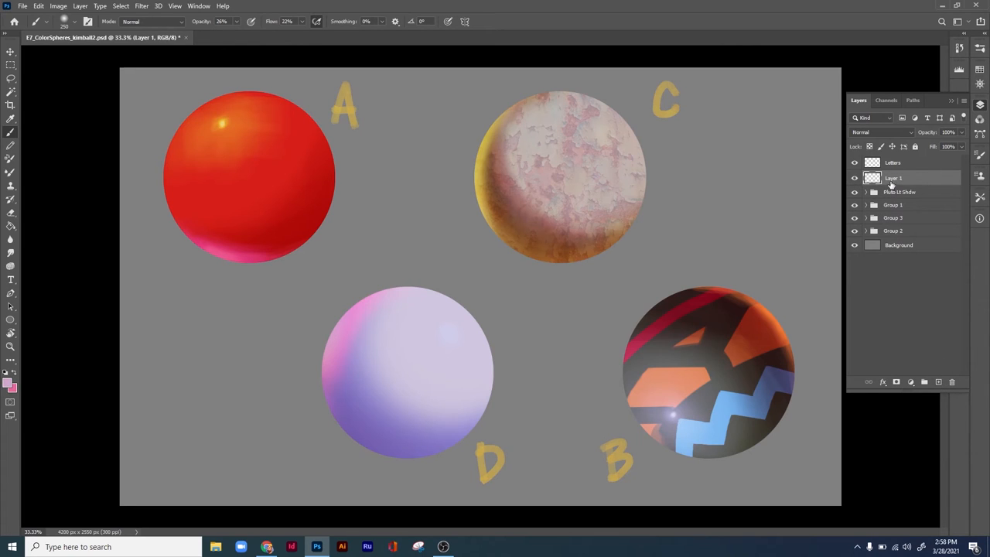
Step: Rename the new layer to 'Bevel'
{"action": "double_click", "coordinate": [893, 178]}
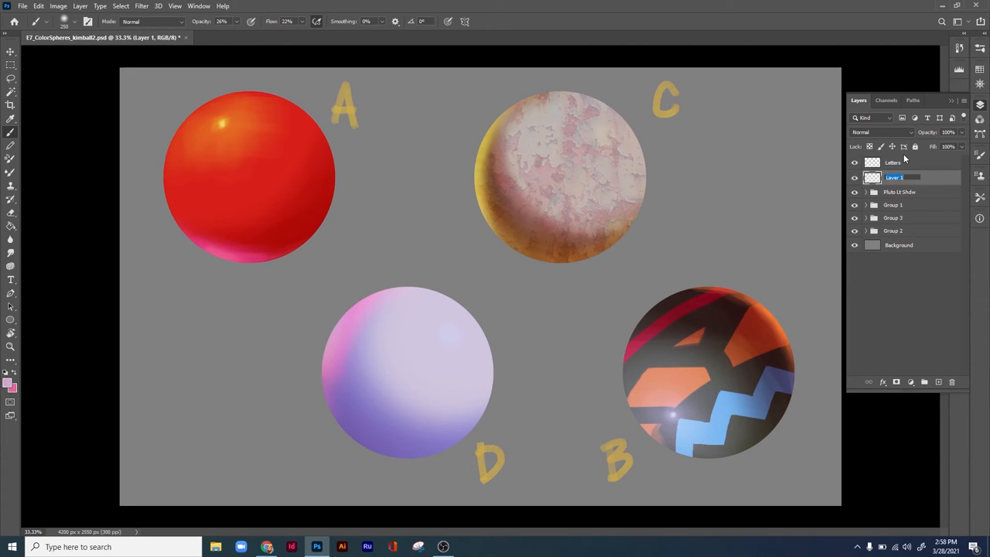
{"action": "type", "text": "Bevel"}
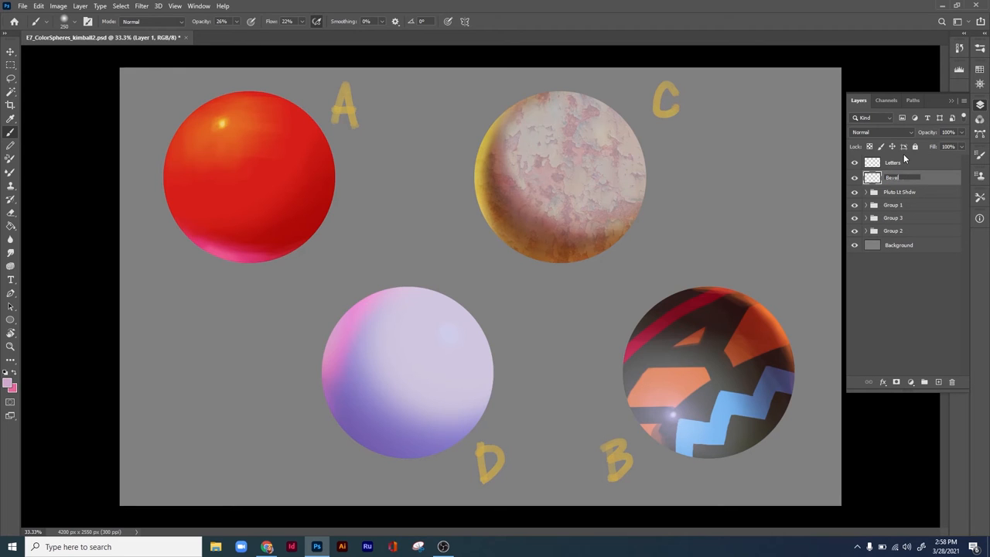
{"action": "double_click", "coordinate": [891, 178]}
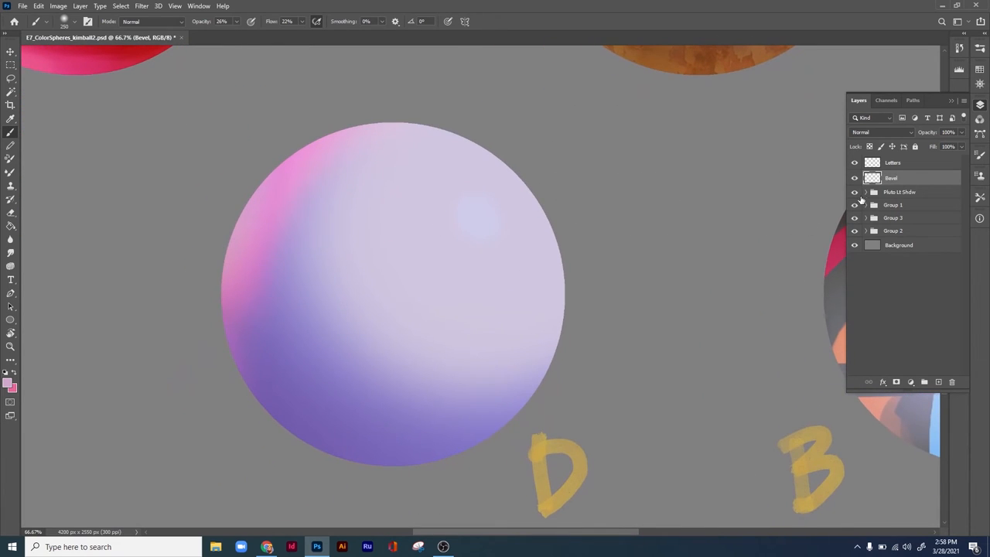
Step: Expand the group, choose a pale lavender and paint a highlight on sphere D's upper right
{"action": "left_click", "coordinate": [866, 191]}
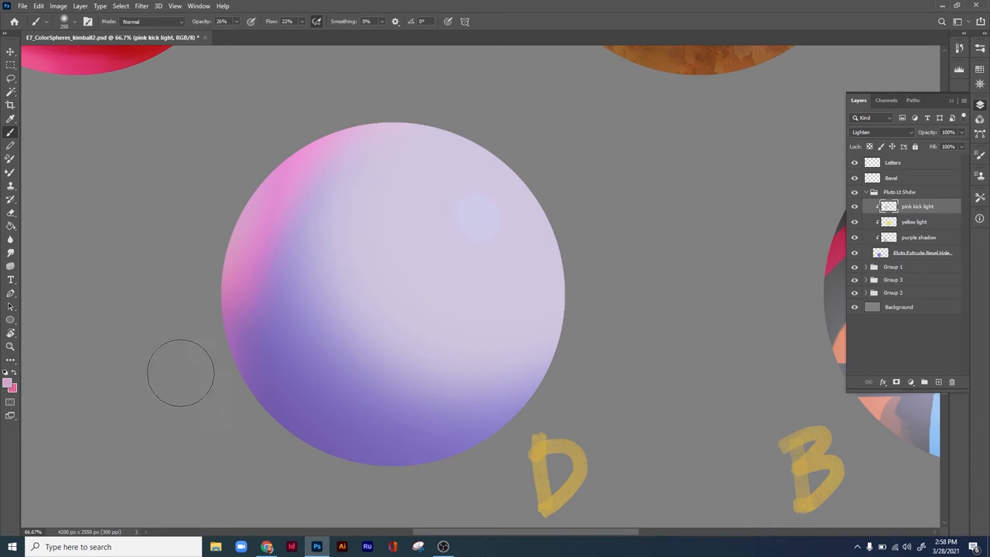
{"action": "left_click", "coordinate": [11, 383]}
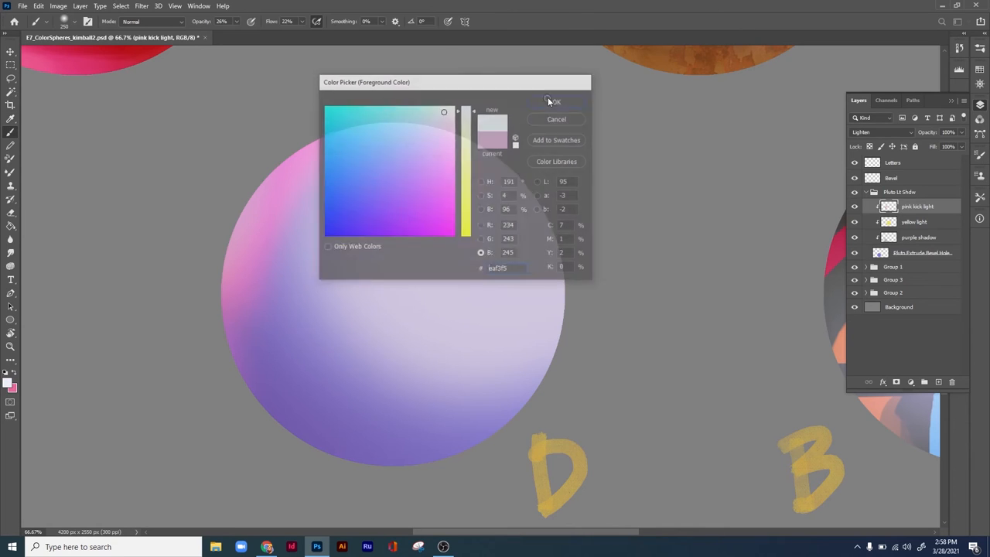
{"action": "left_click", "coordinate": [557, 102]}
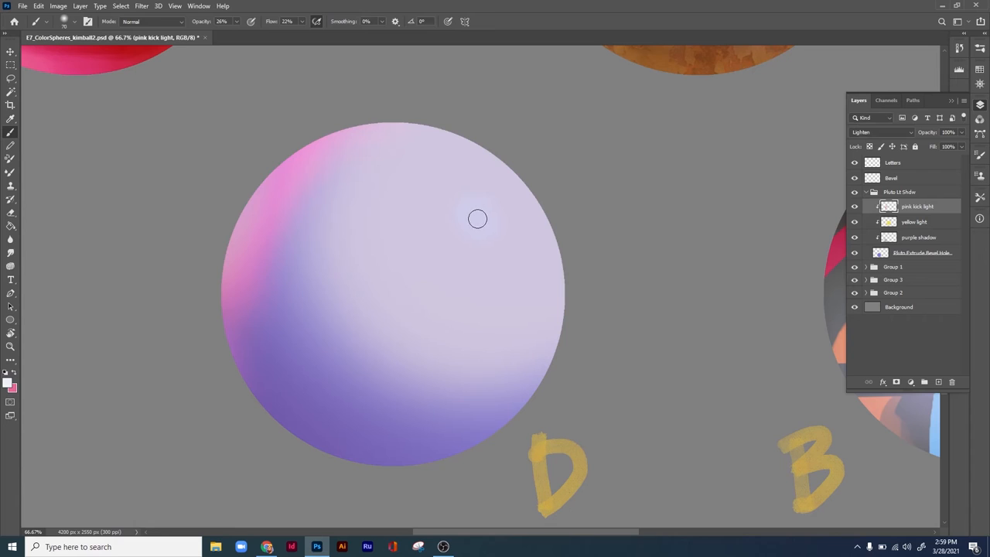
{"action": "left_click_drag", "start_coordinate": [476, 219], "coordinate": [625, 343]}
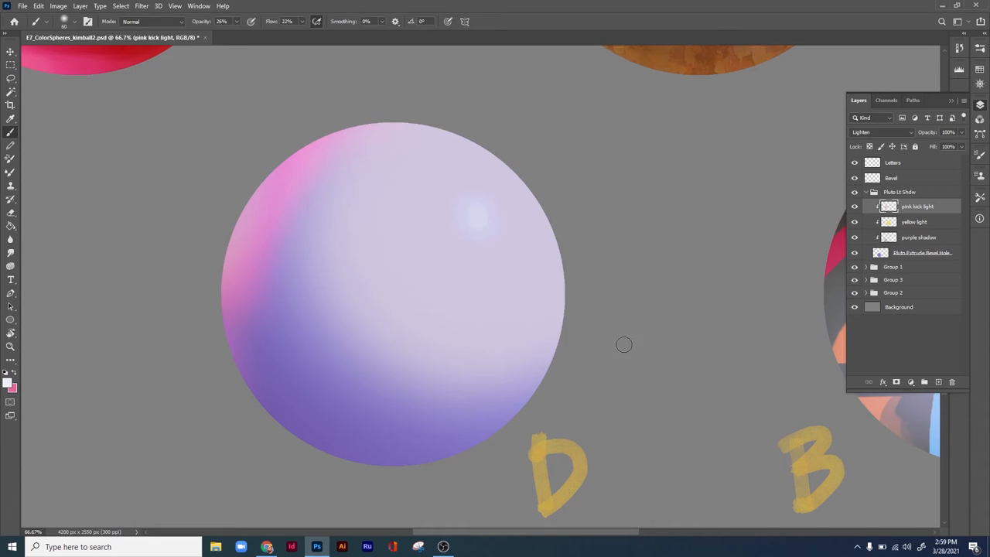
{"action": "mouse_move", "coordinate": [365, 93]}
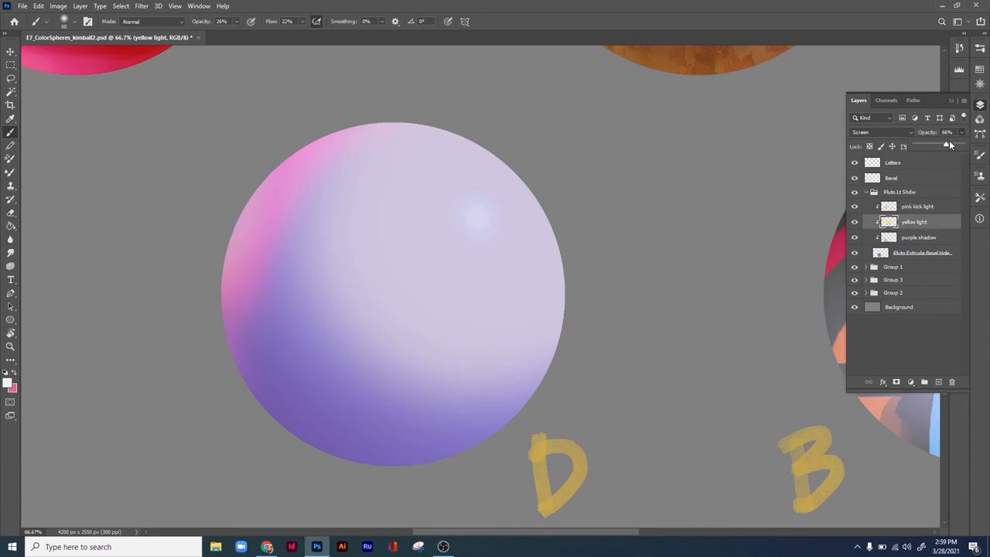
Step: Retune the opacity of the yellow light, pink kick light and purple shadow layers
{"action": "left_click_drag", "start_coordinate": [946, 145], "coordinate": [950, 146]}
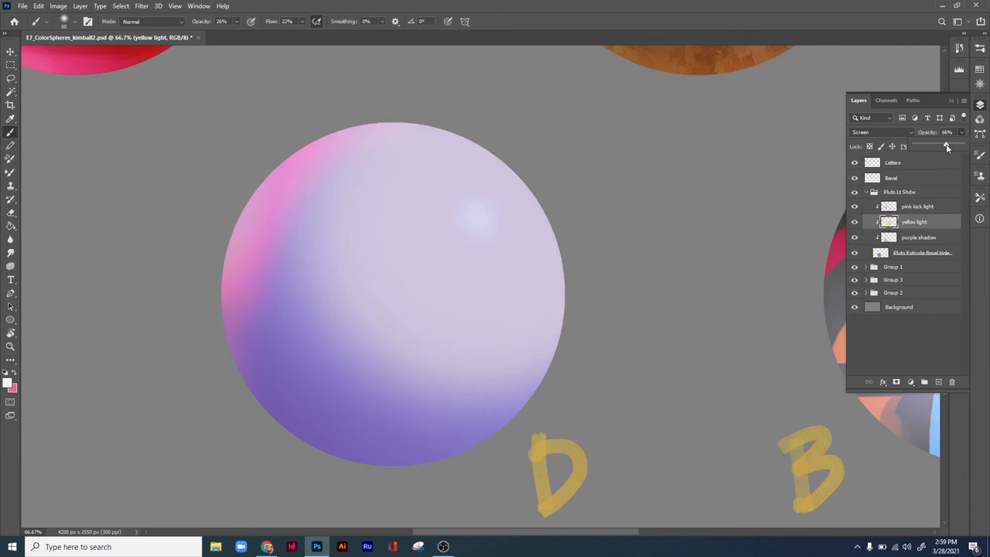
{"action": "left_click", "coordinate": [917, 208]}
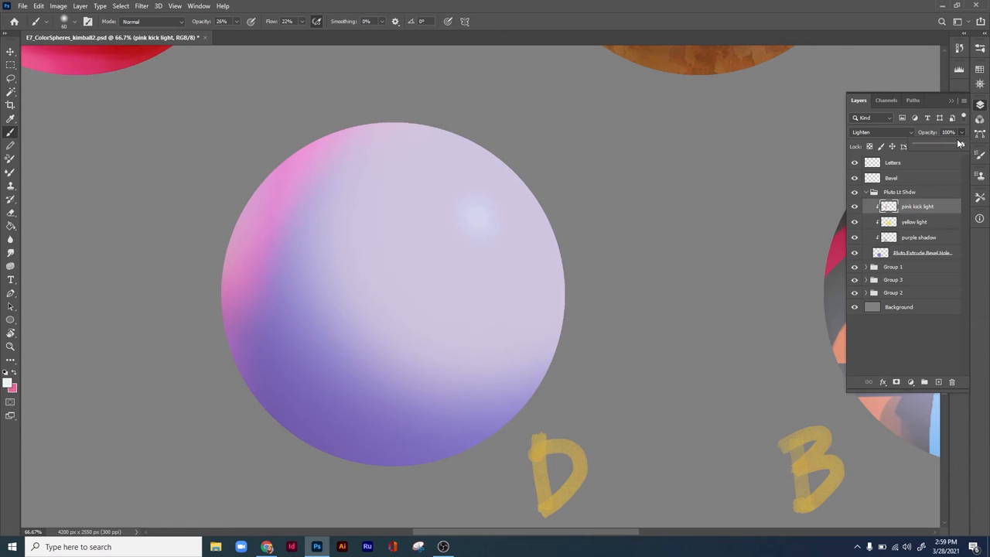
{"action": "left_click_drag", "start_coordinate": [959, 145], "coordinate": [944, 145]}
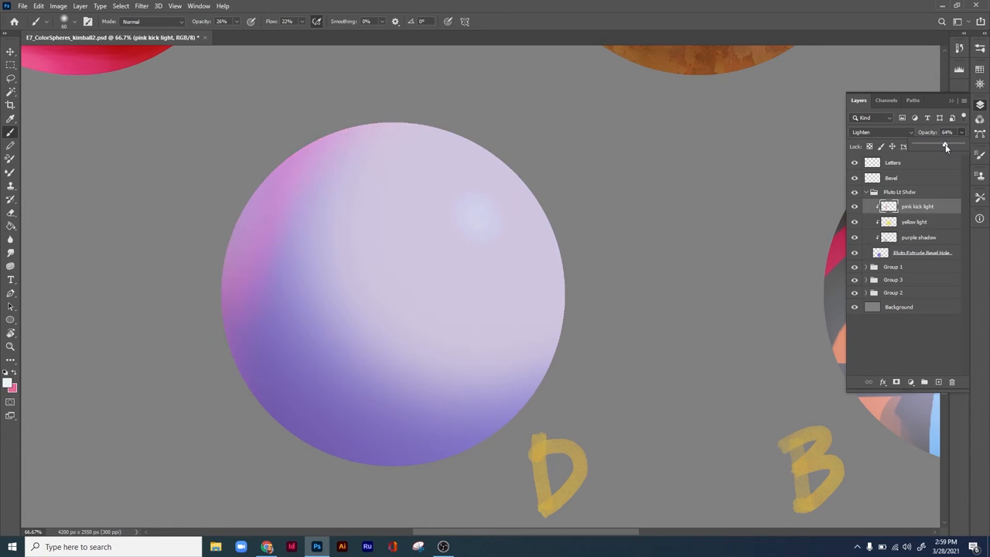
{"action": "left_click_drag", "start_coordinate": [940, 146], "coordinate": [962, 146]}
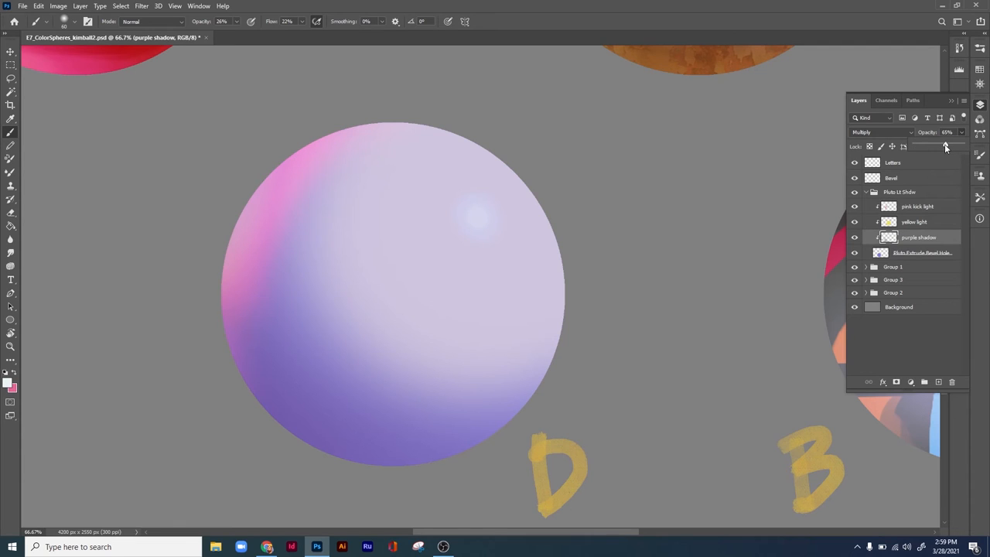
{"action": "left_click_drag", "start_coordinate": [945, 146], "coordinate": [952, 145]}
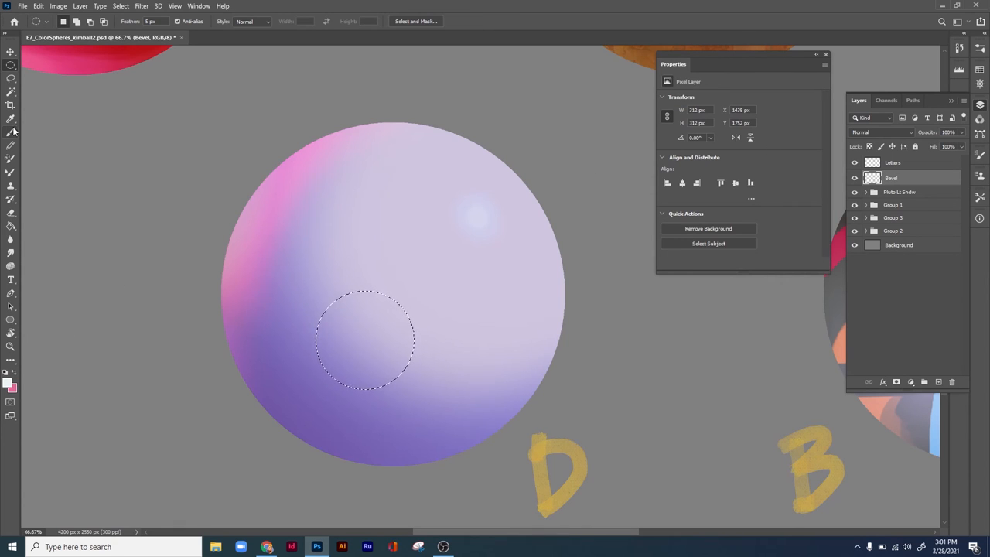
Step: Select the Elliptical Marquee Tool to mark the dimple area on sphere D
{"action": "left_click", "coordinate": [11, 117]}
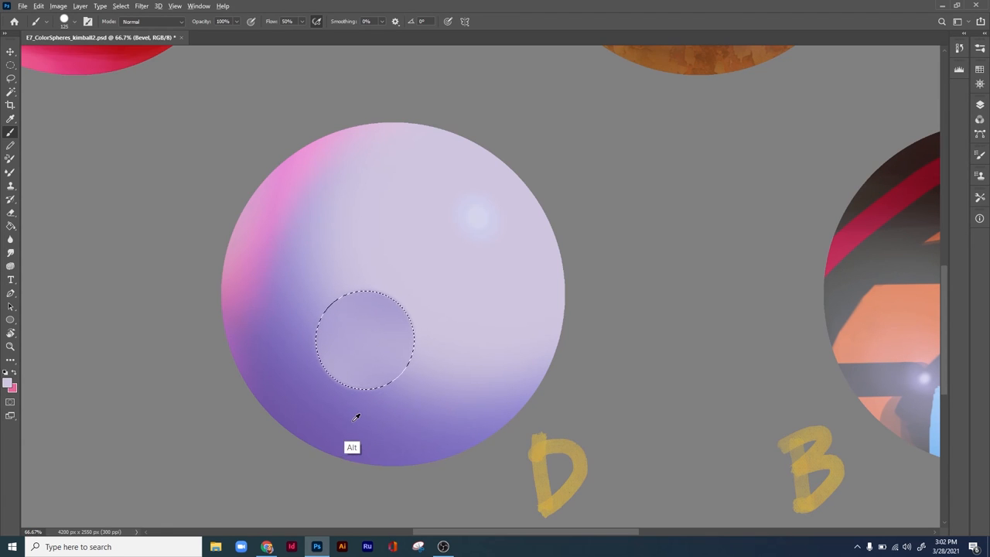
{"action": "mouse_move", "coordinate": [427, 318]}
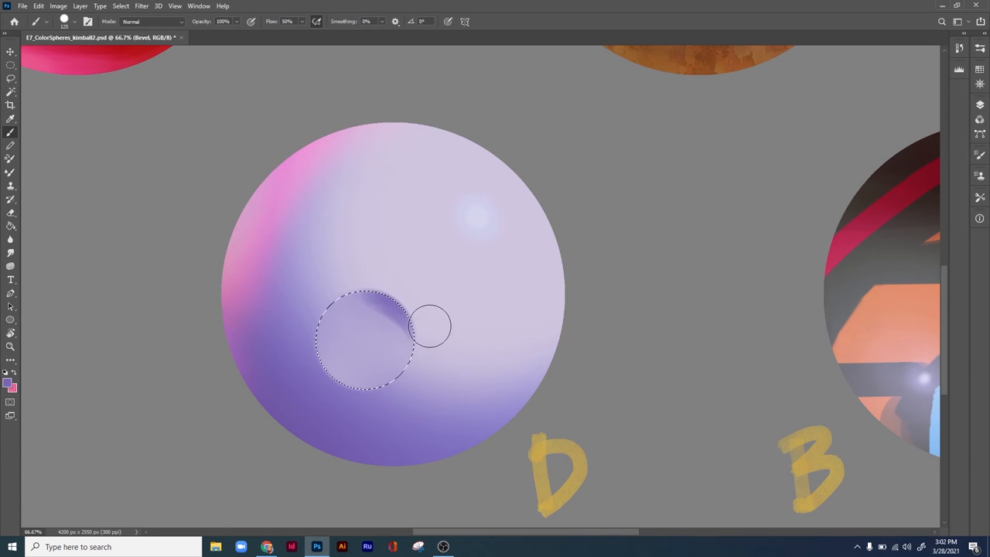
Step: Brush dark and light shading into the dimple circle on the Bevel layer, alternating hard and soft round brushes
{"action": "left_click_drag", "start_coordinate": [430, 328], "coordinate": [334, 302]}
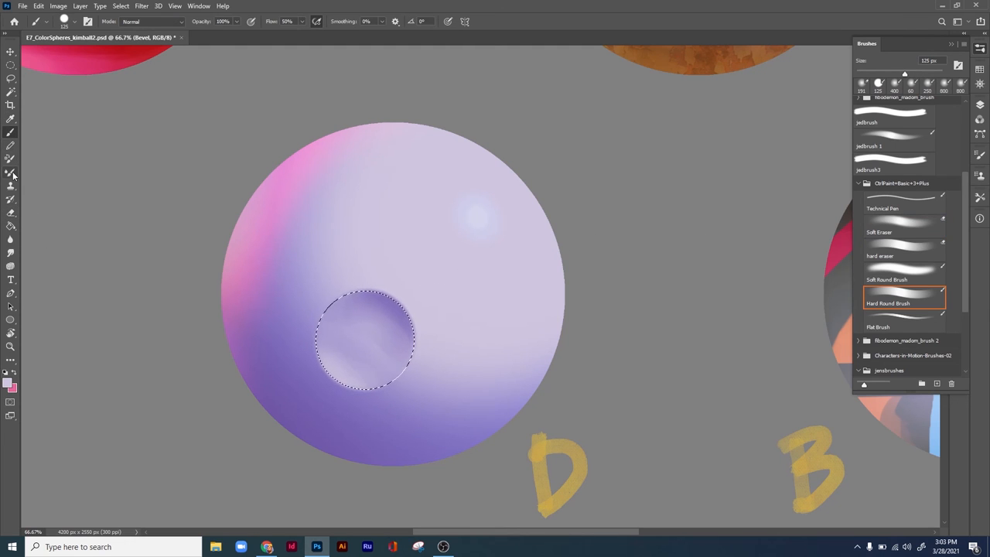
{"action": "left_click", "coordinate": [11, 172]}
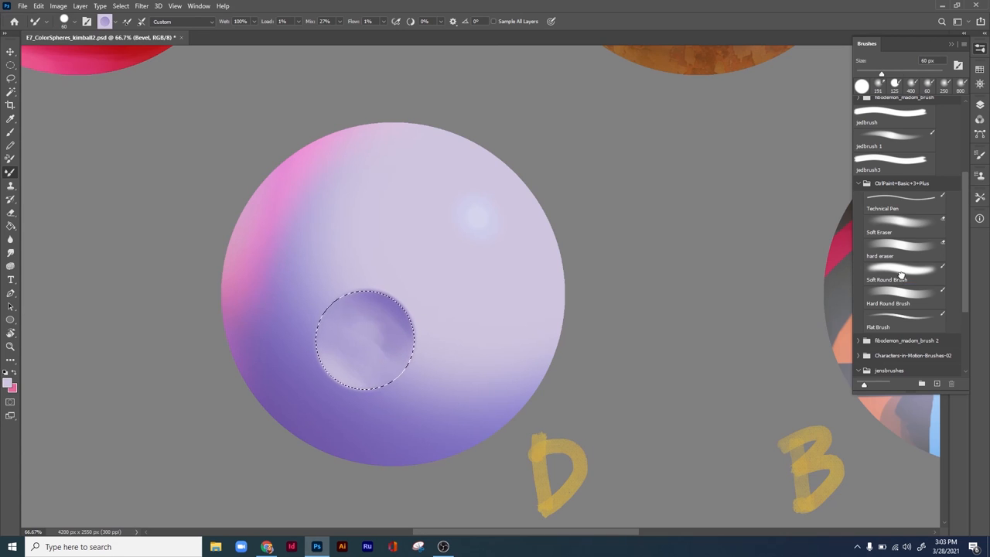
{"action": "left_click", "coordinate": [887, 278]}
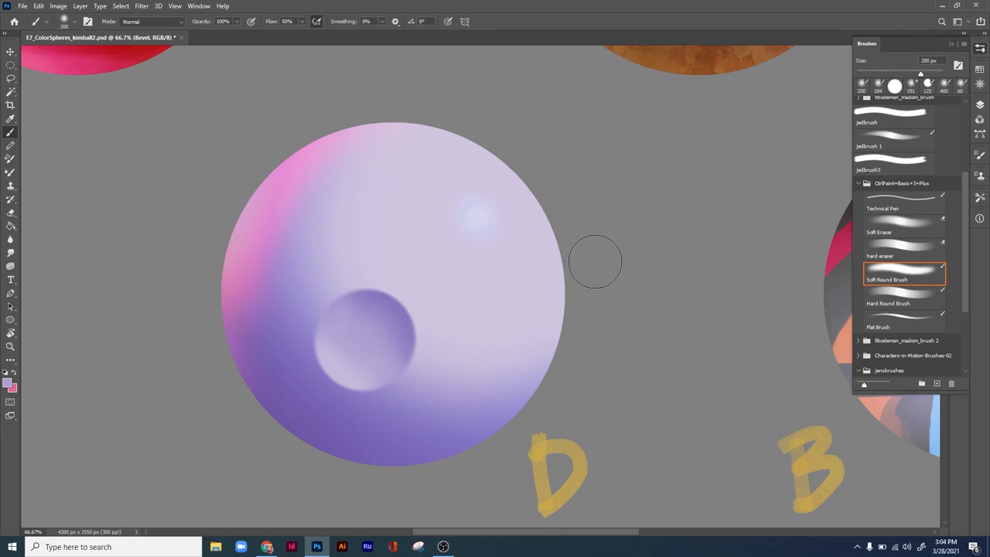
{"action": "mouse_move", "coordinate": [555, 306]}
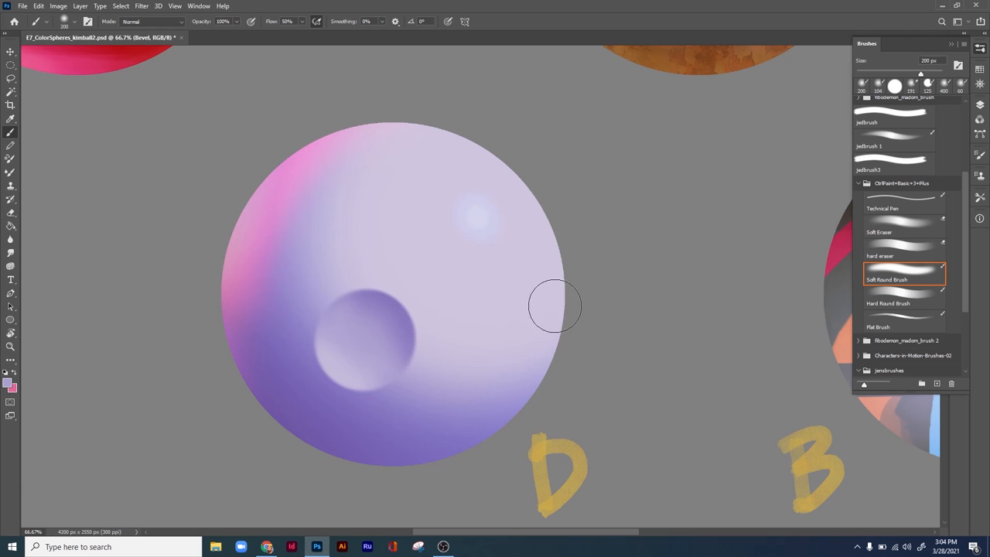